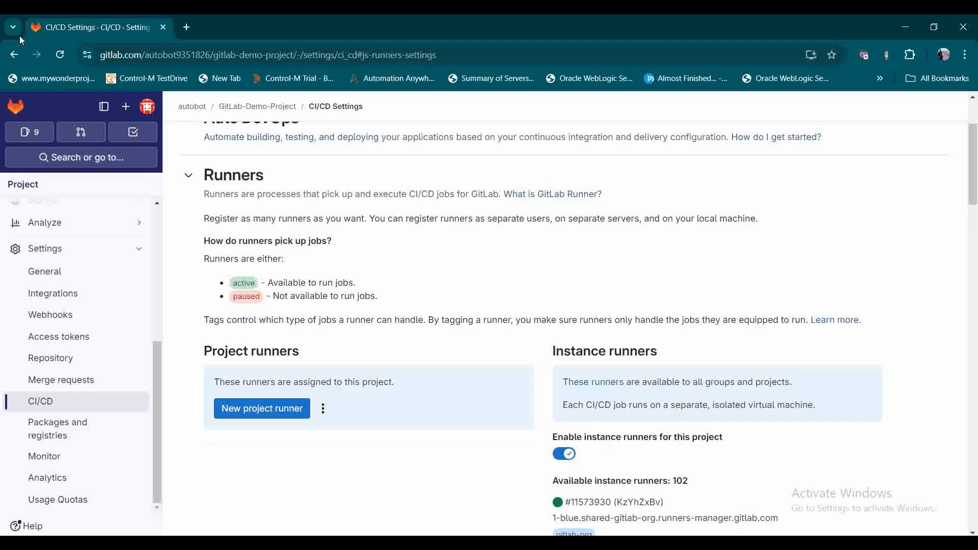
mouse_move(341, 493)
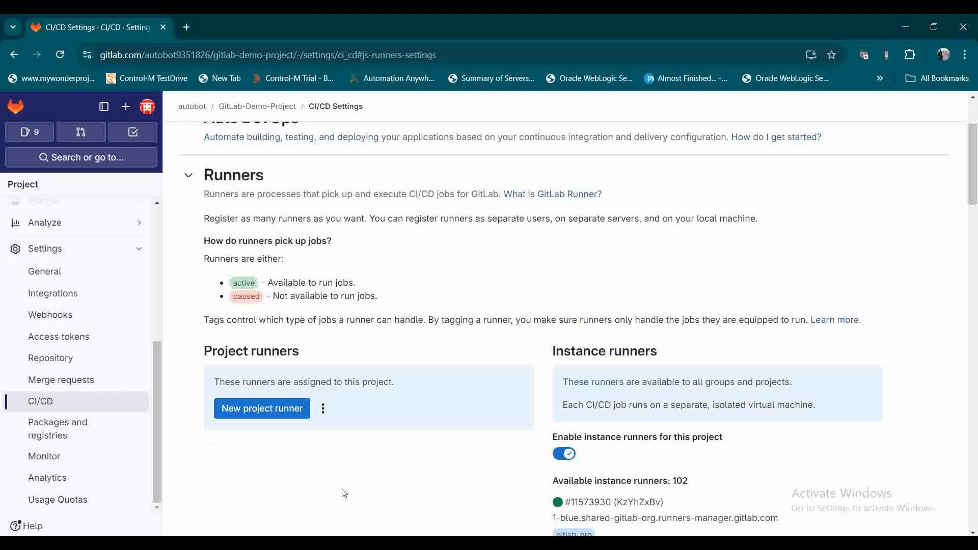
Navigate File Explorer to C:\GitLab-Runner, which holds config and gitlab-runner
left_click(322, 409)
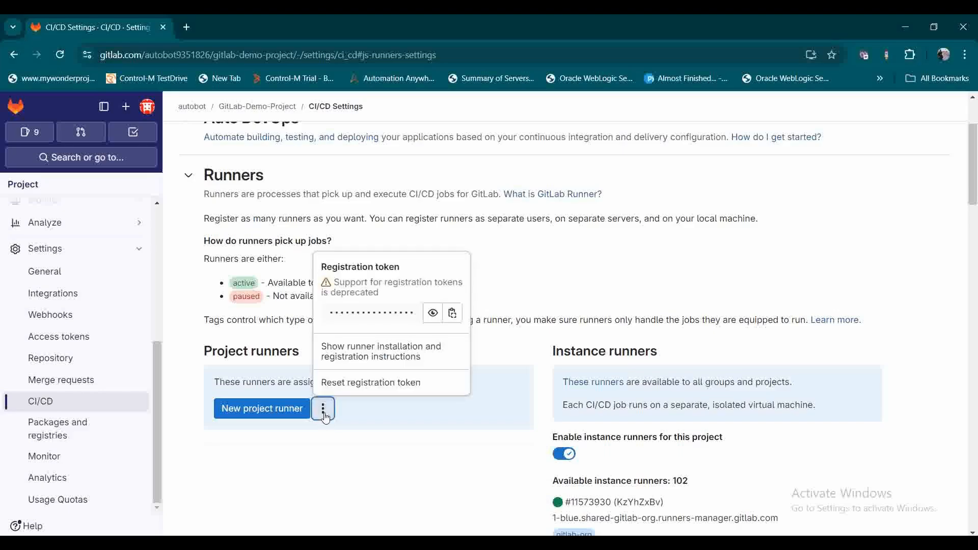
mouse_move(387, 285)
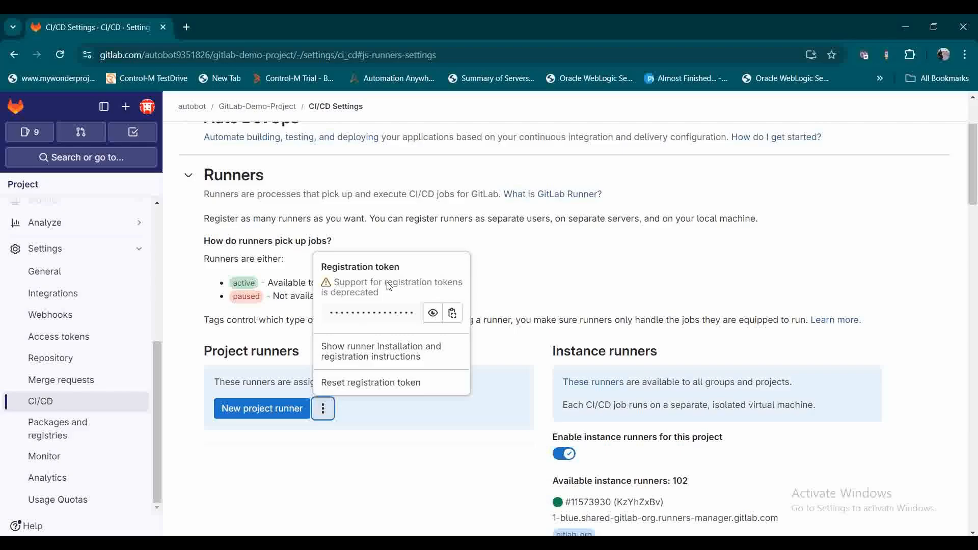
mouse_move(376, 280)
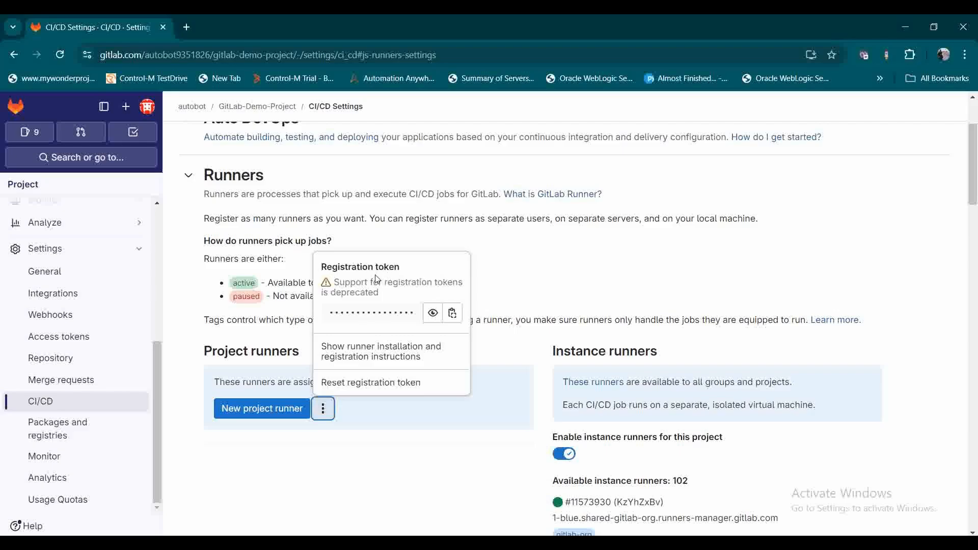
mouse_move(379, 293)
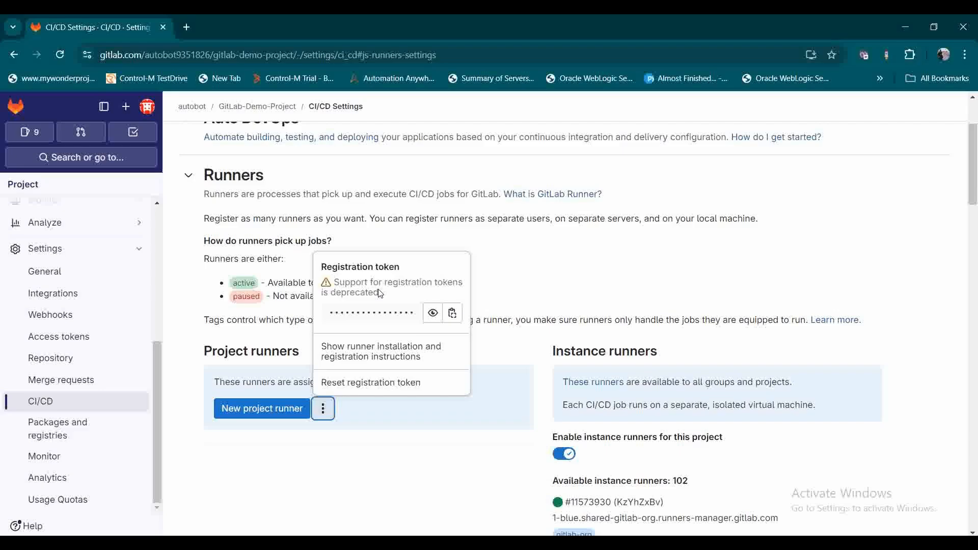
mouse_move(414, 292)
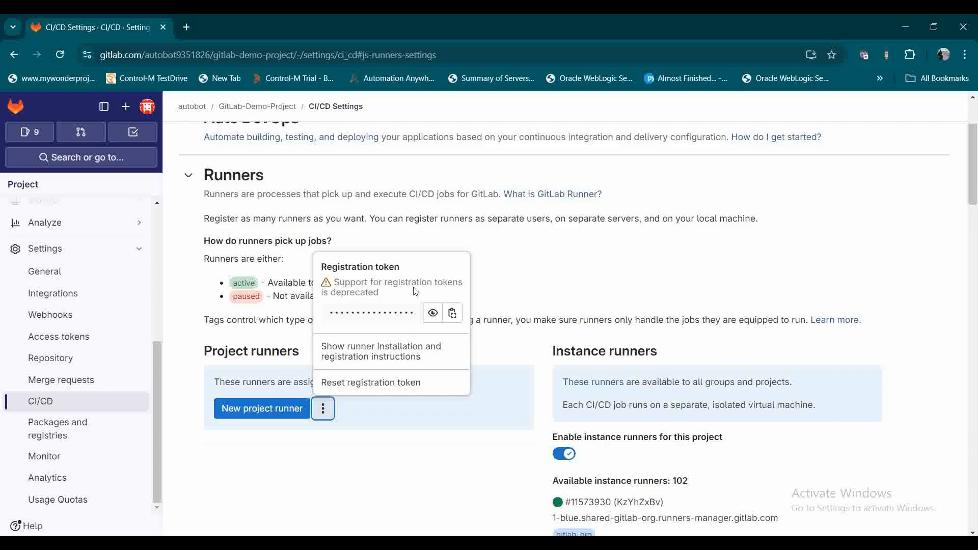
mouse_move(382, 299)
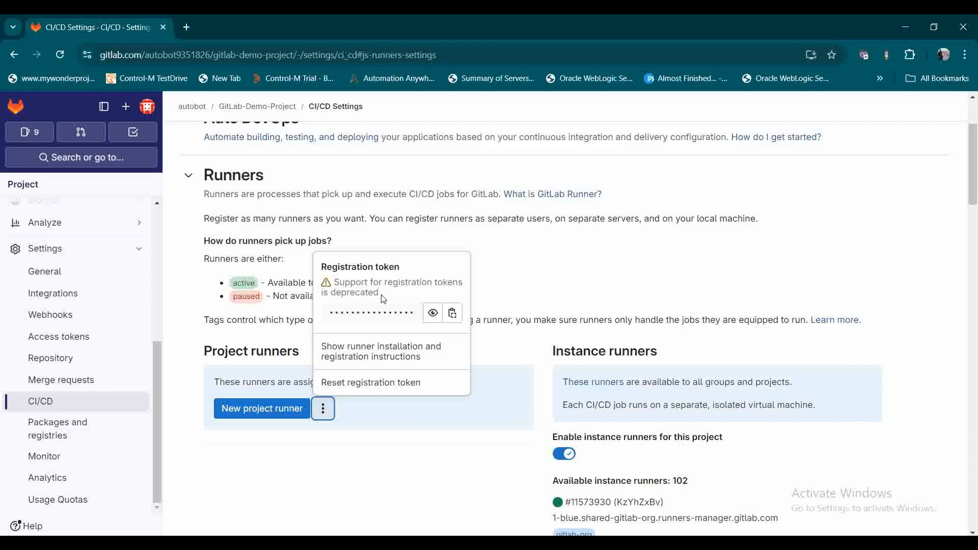
mouse_move(622, 283)
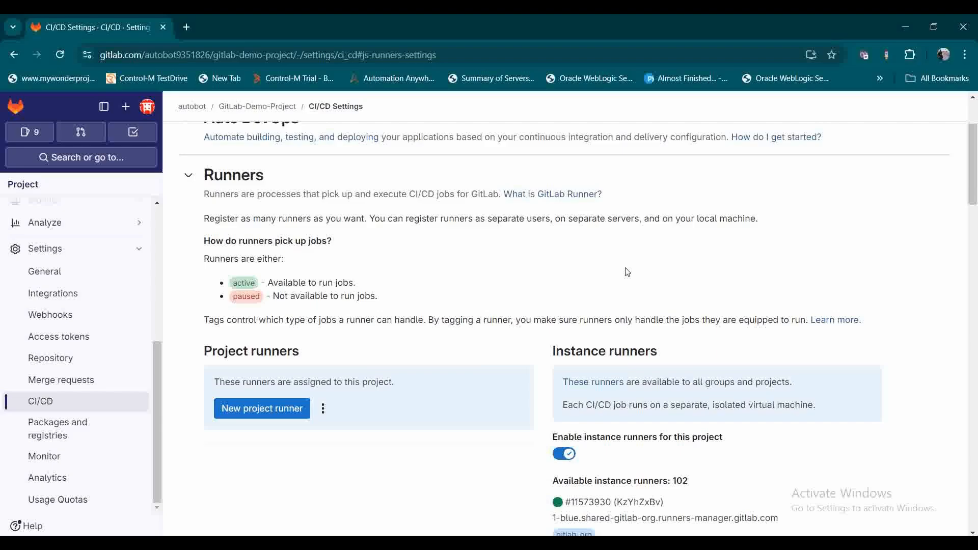
mouse_move(686, 293)
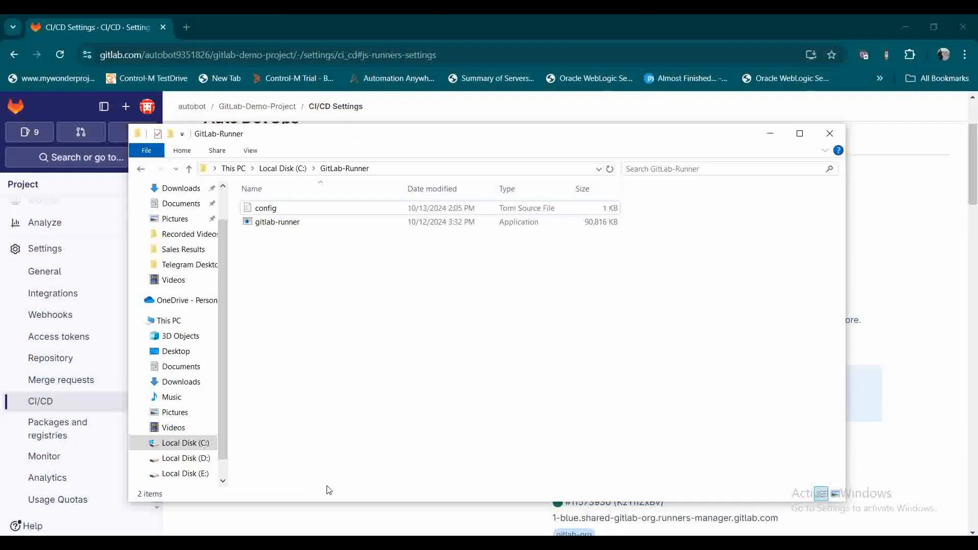
mouse_move(326, 254)
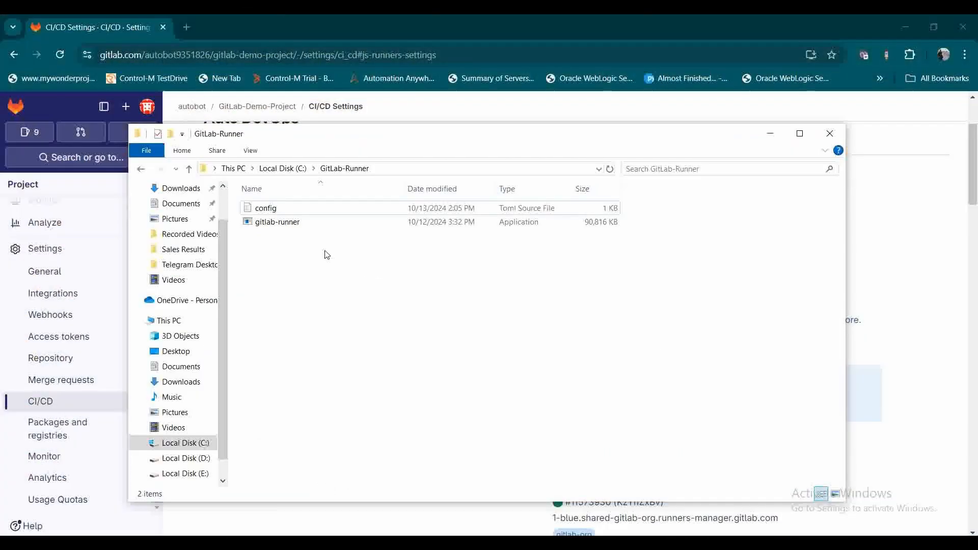
mouse_move(352, 411)
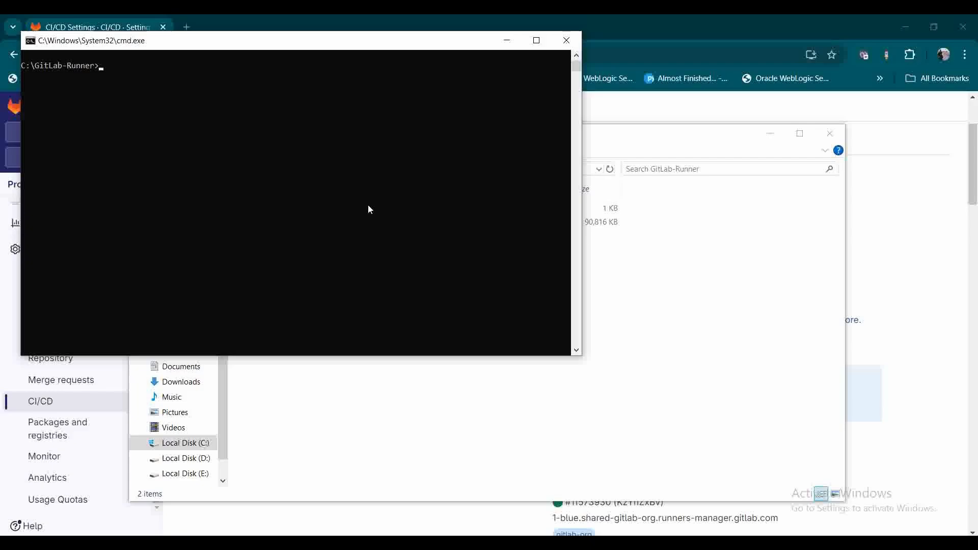
Run gitlab-runner --version to confirm version 17.4.0, then minimize the console
type("gtlab-")
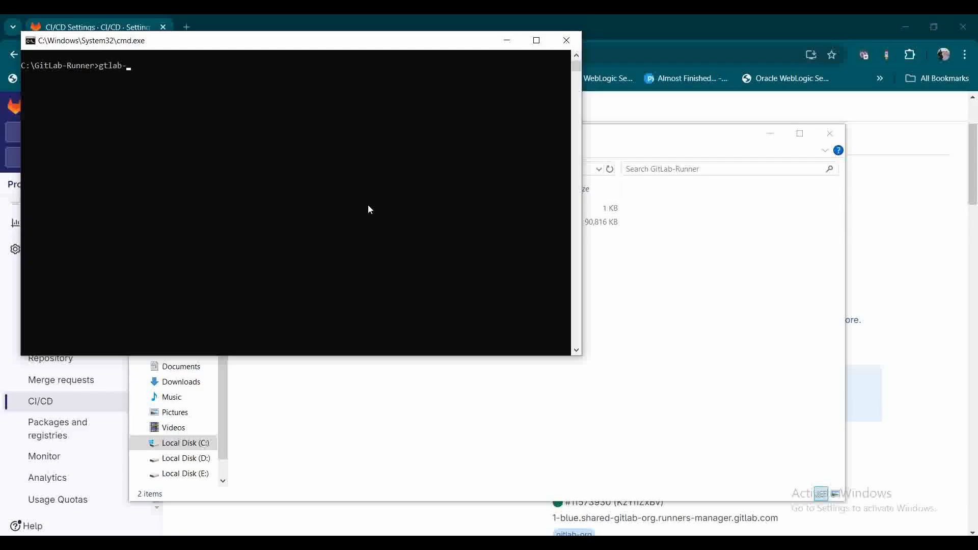
type("runner --versio")
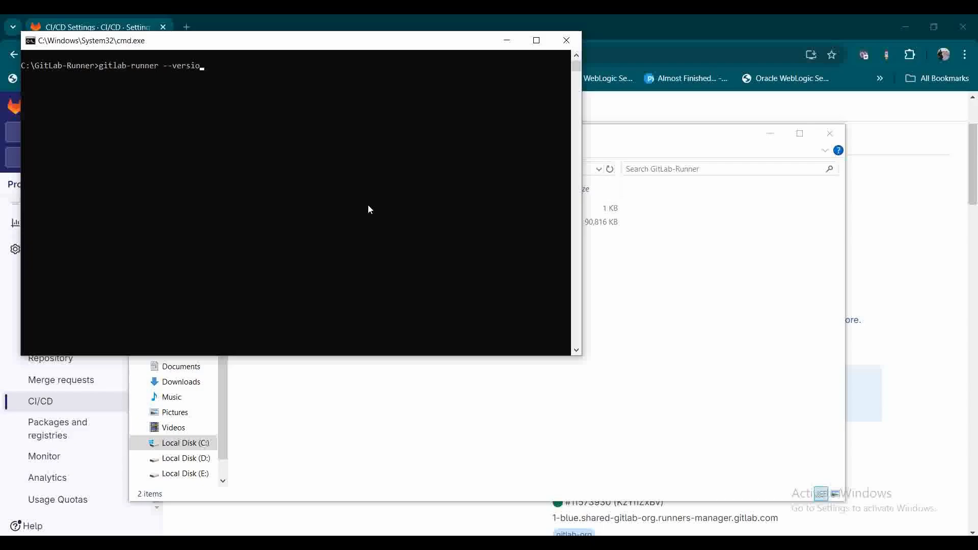
key("Return")
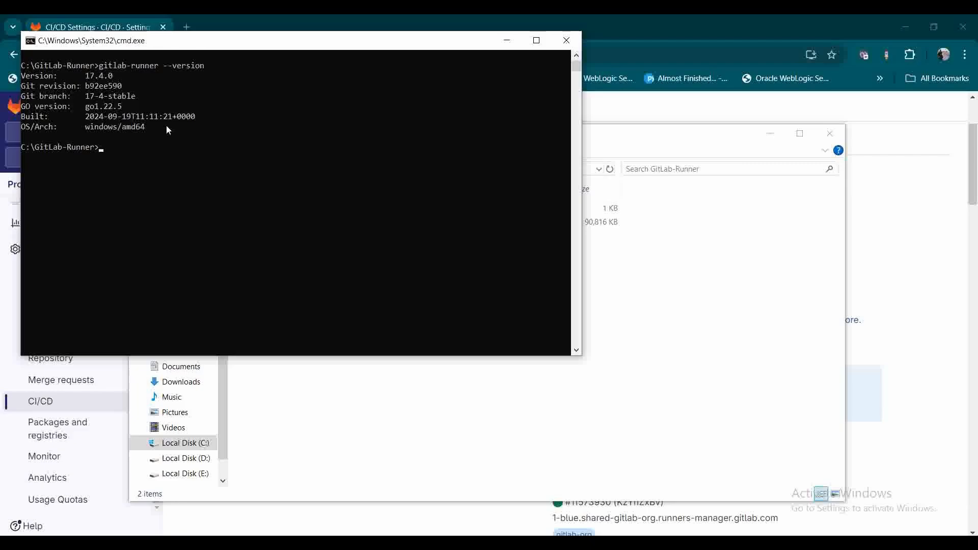
mouse_move(124, 106)
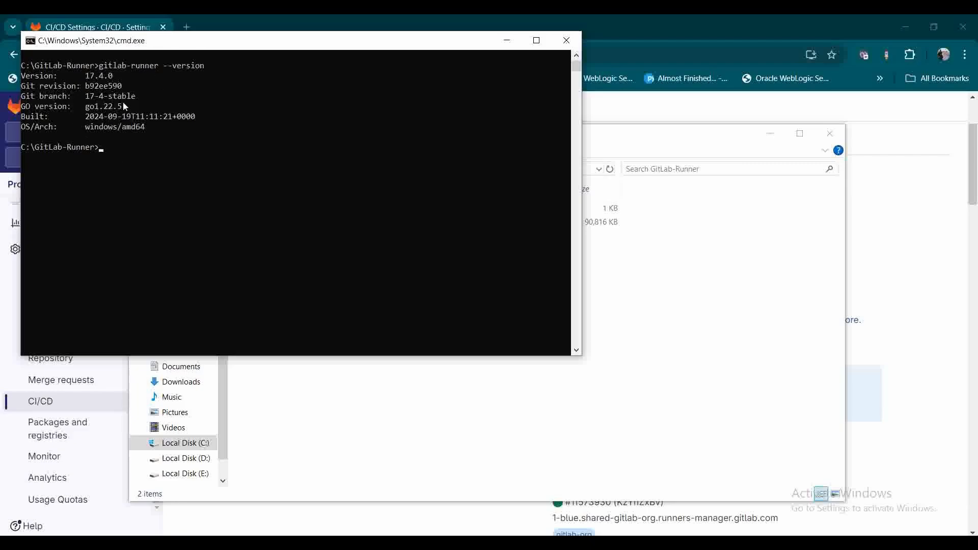
mouse_move(139, 68)
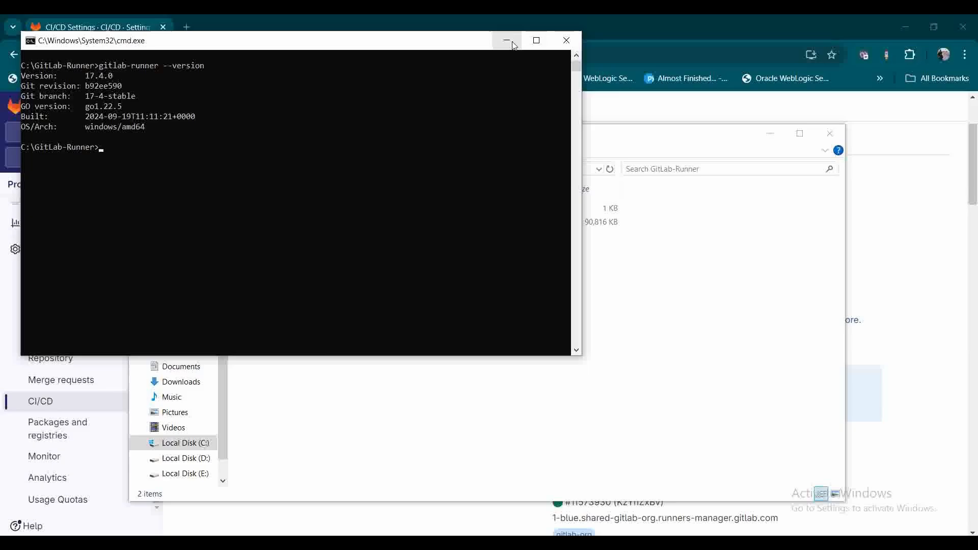
left_click(506, 40)
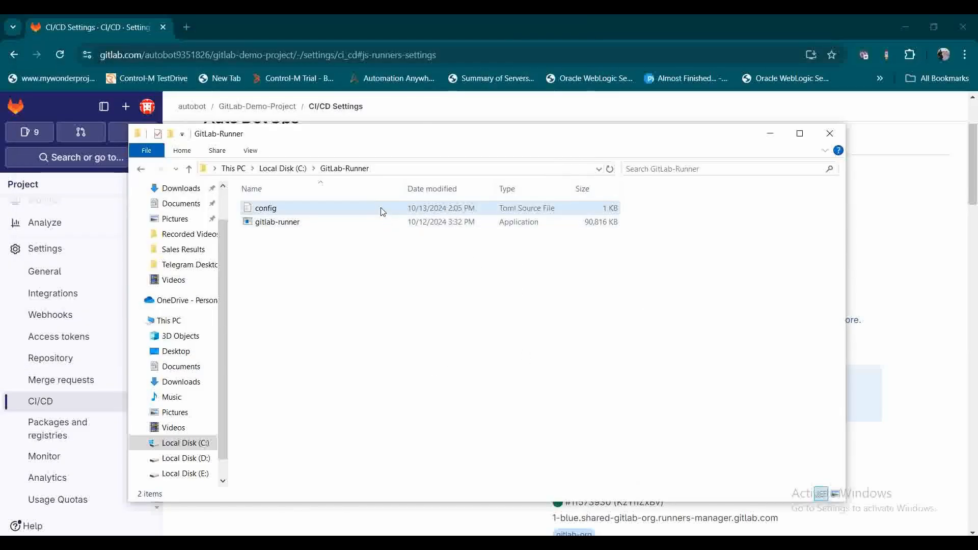
Open the config file in the GitLab-Runner folder
right_click(265, 208)
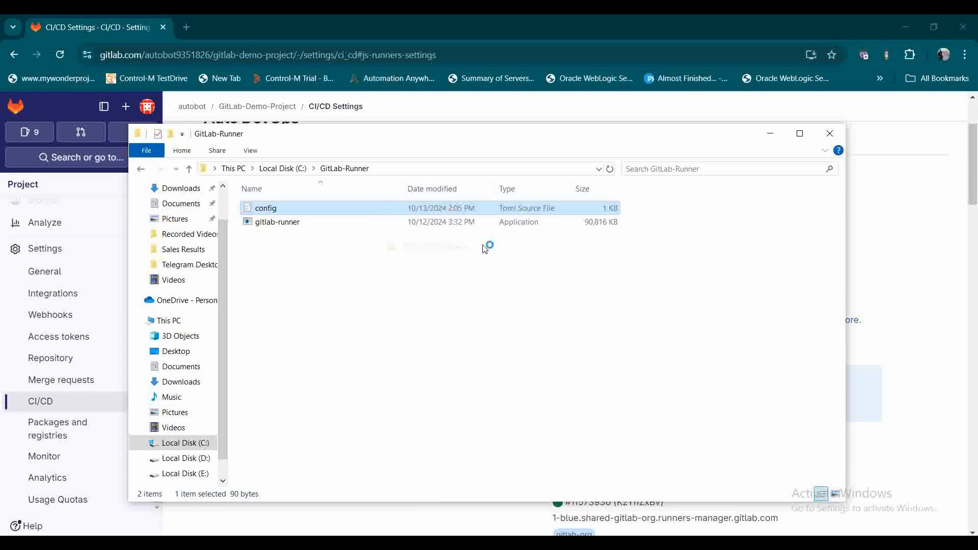
double_click(266, 208)
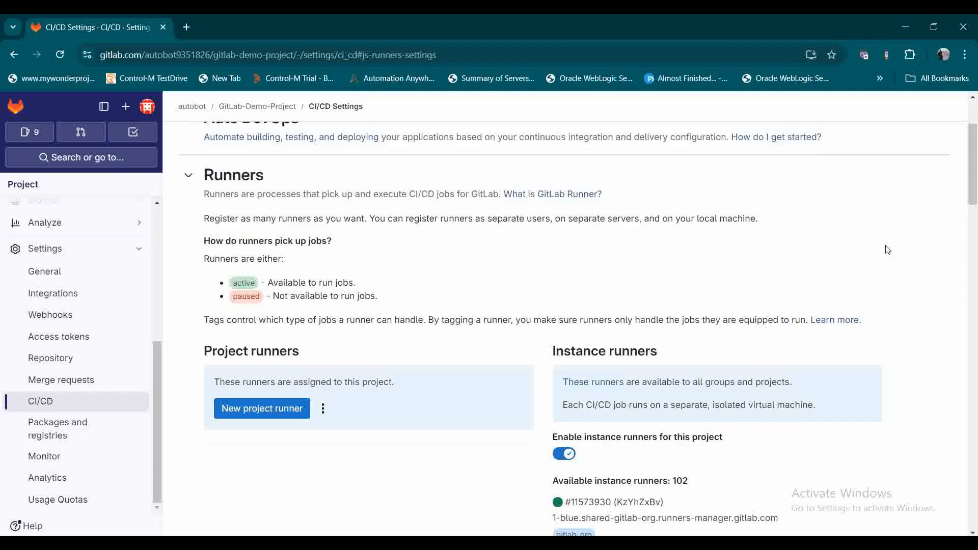
scroll("up", 3)
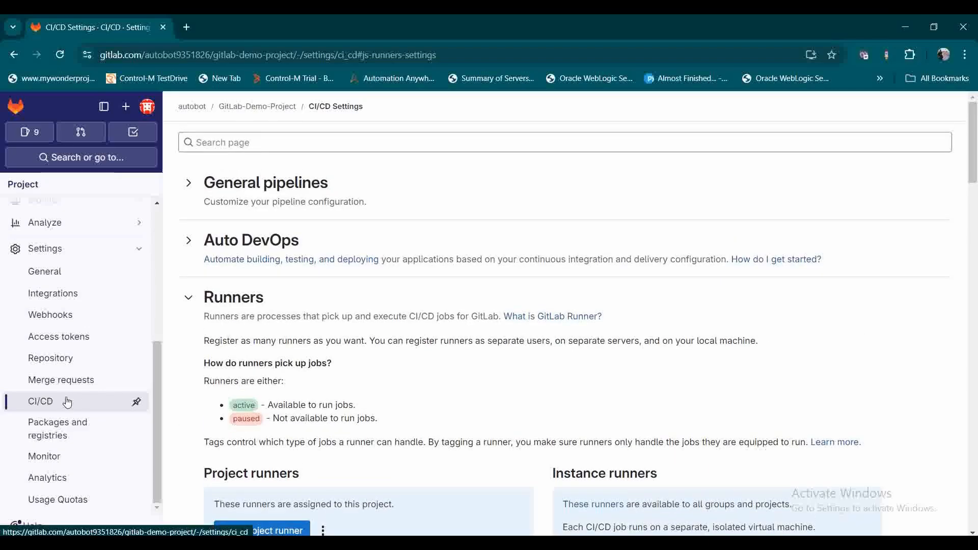
mouse_move(286, 379)
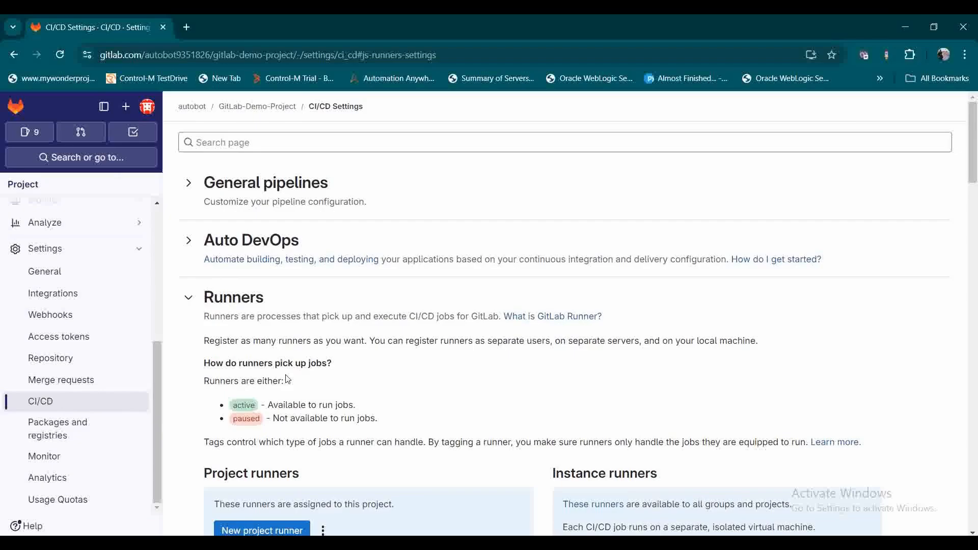
scroll("down", 3)
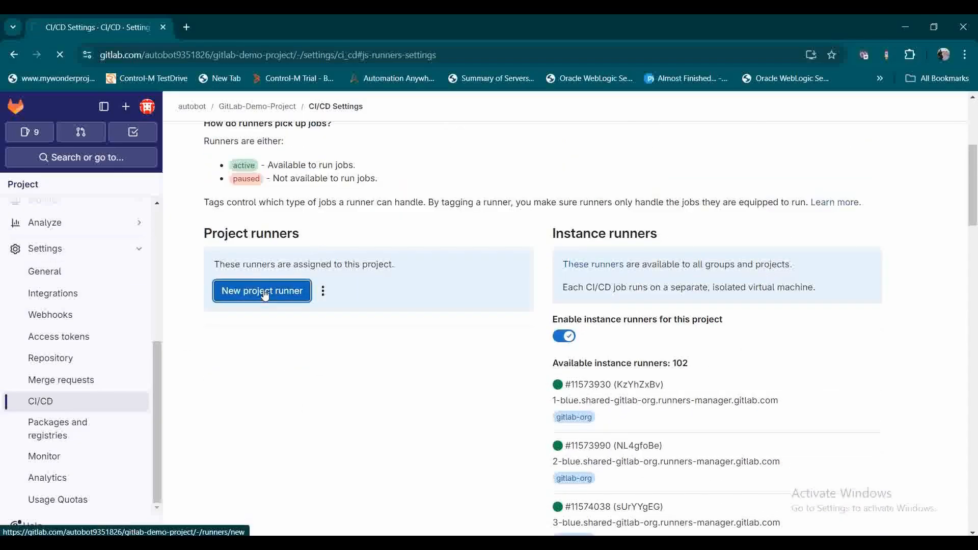
Open the New project runner form with tag 'demo' and scroll toward the description field
left_click(262, 290)
type("demo")
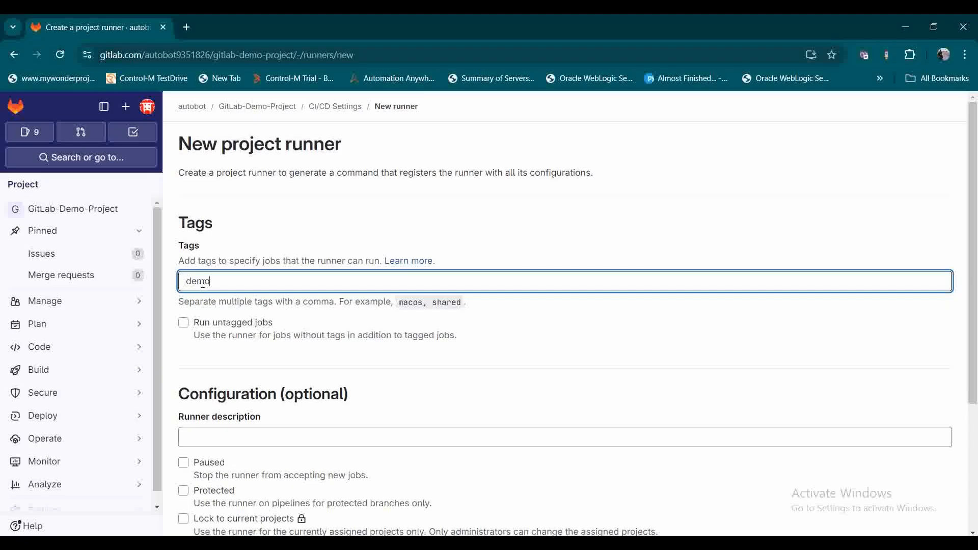
scroll("down", 3)
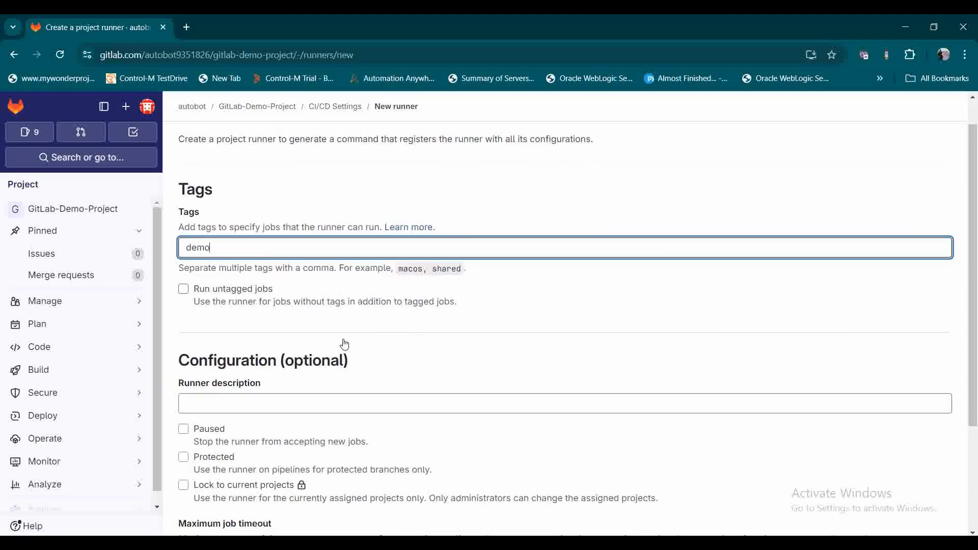
scroll("down", 3)
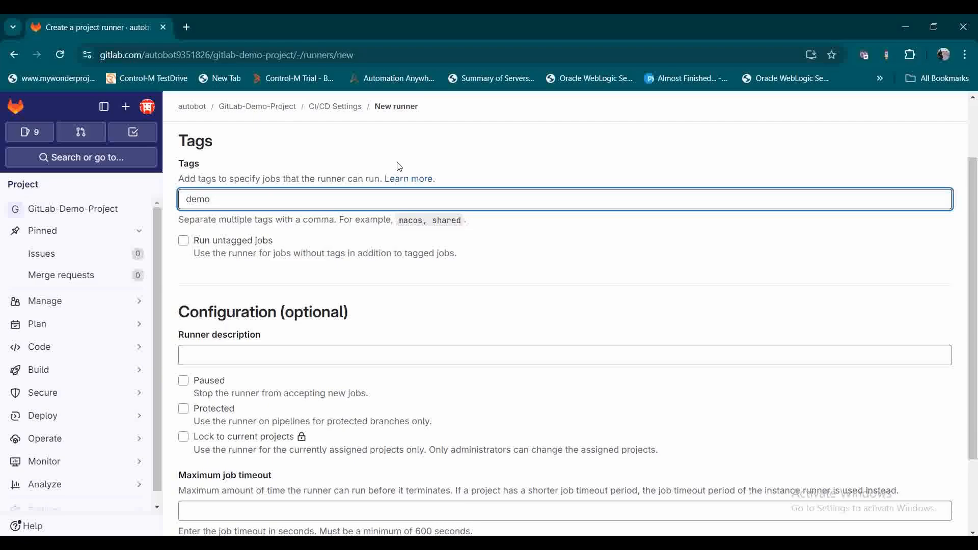
mouse_move(384, 297)
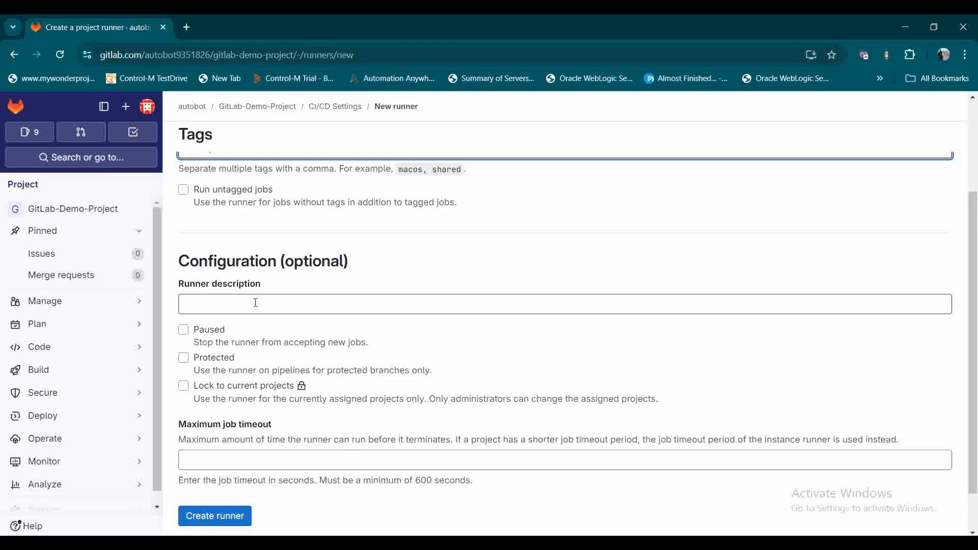
Enter 'autobot-runner1' as the runner description, leaving the checkboxes and job timeout unset
type("autobot-sunner1")
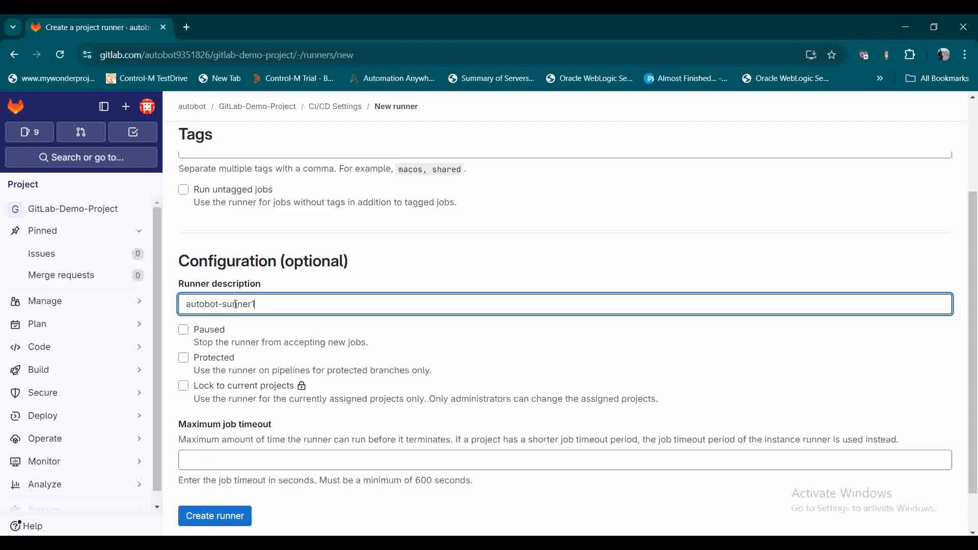
type("runner1")
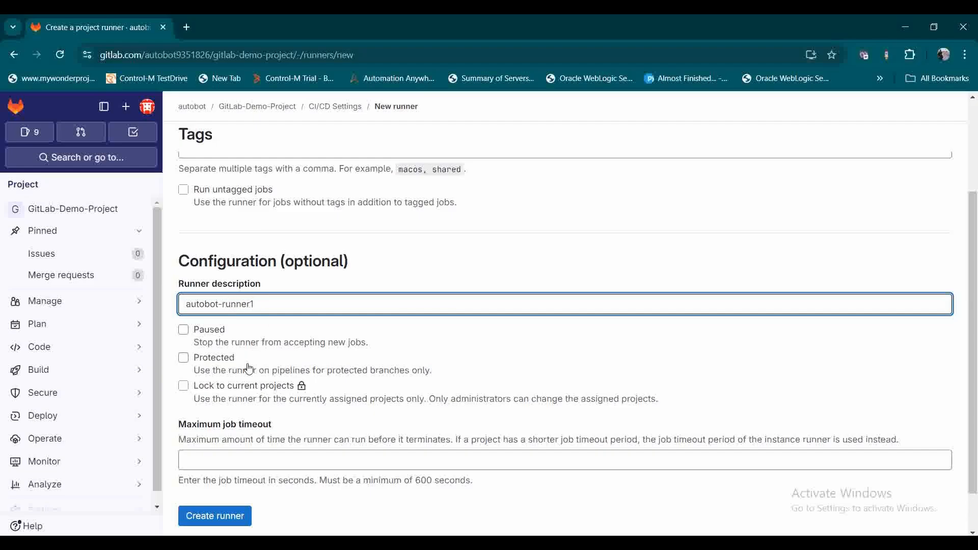
mouse_move(201, 345)
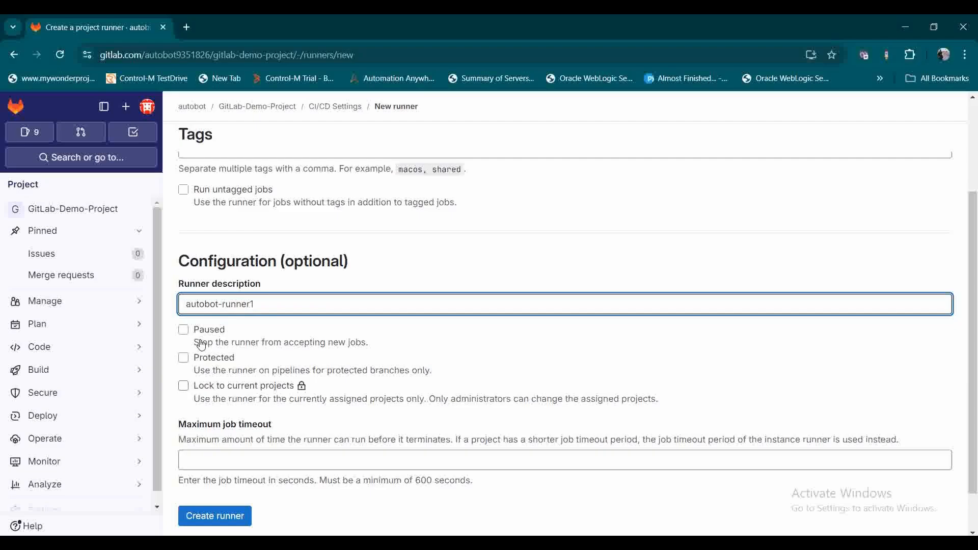
mouse_move(276, 338)
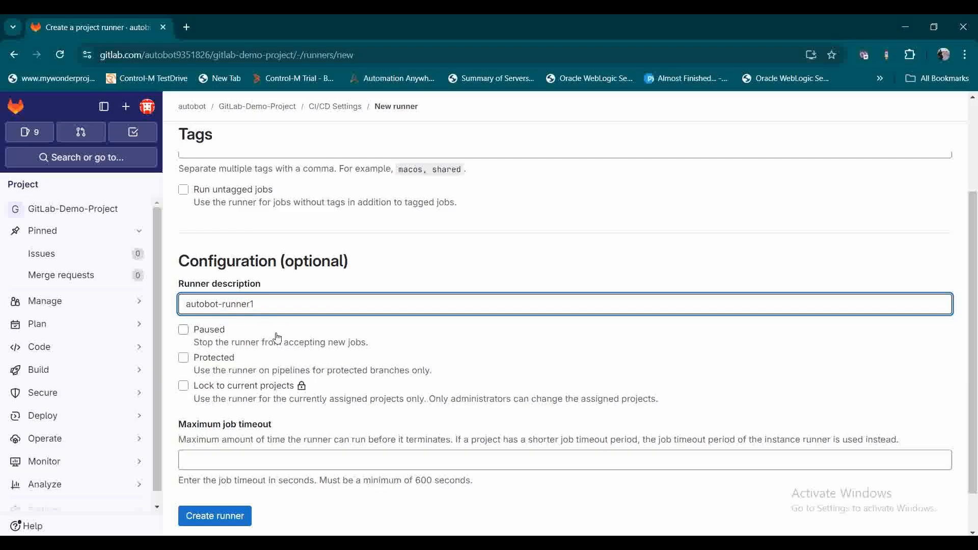
mouse_move(360, 300)
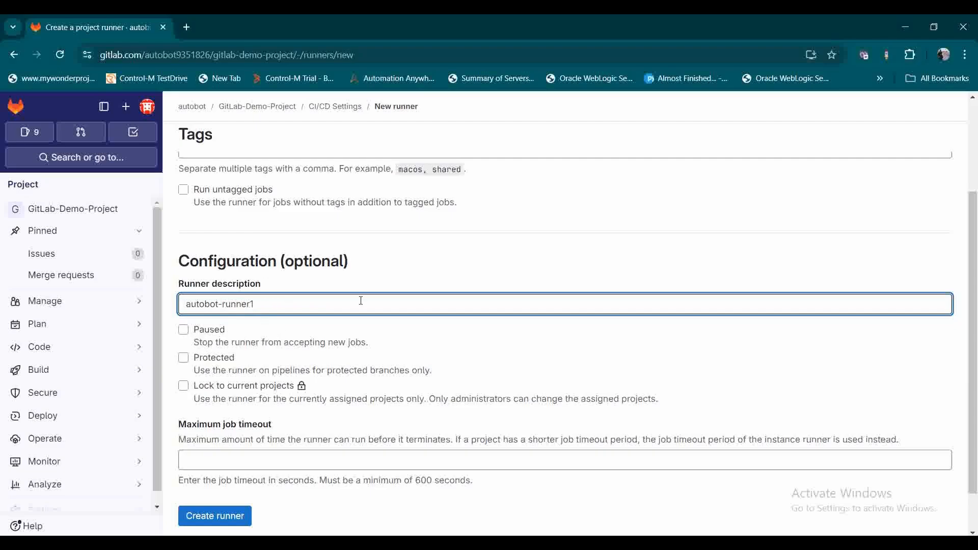
mouse_move(266, 362)
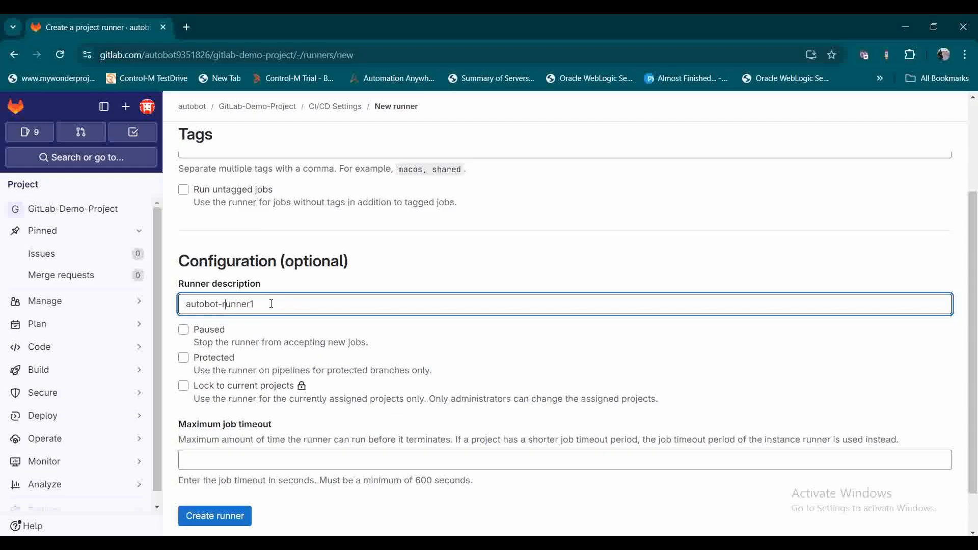
mouse_move(239, 300)
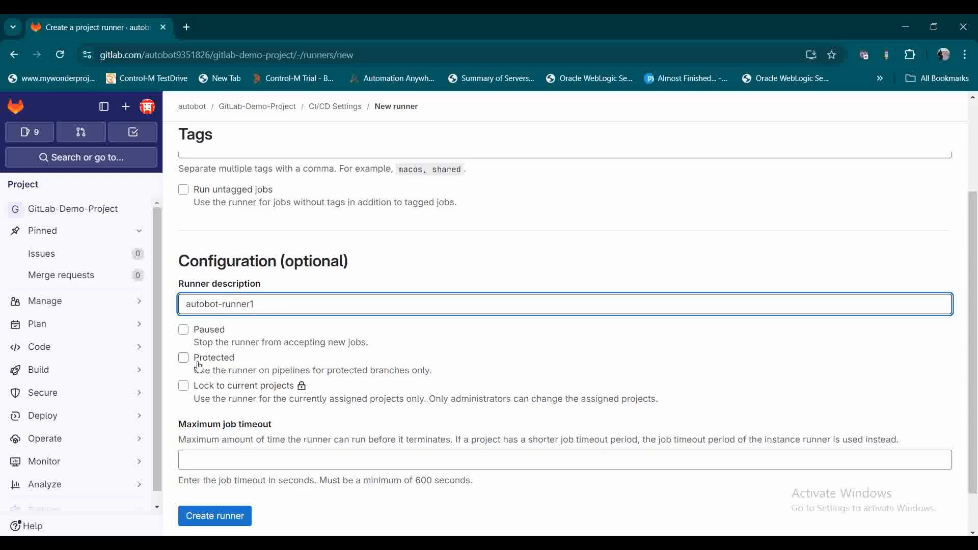
mouse_move(219, 364)
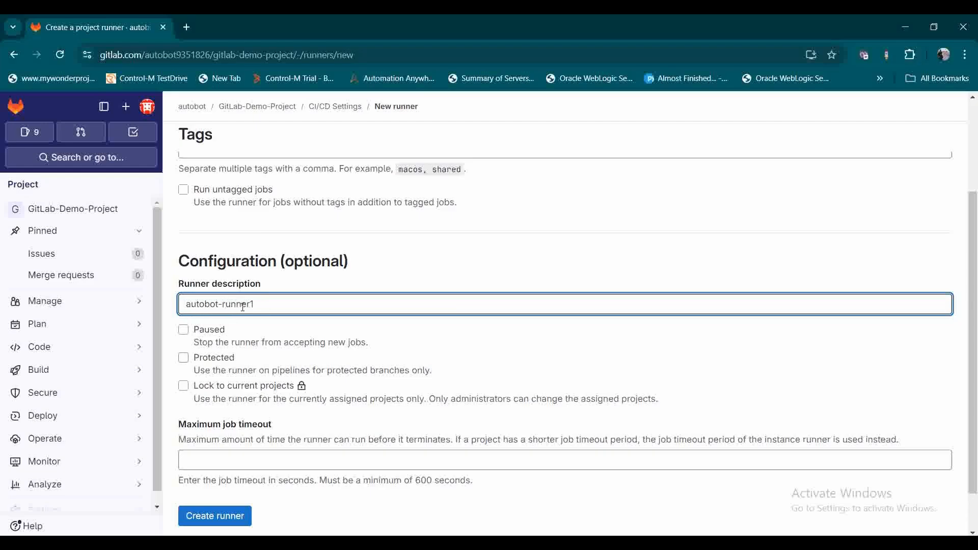
mouse_move(287, 393)
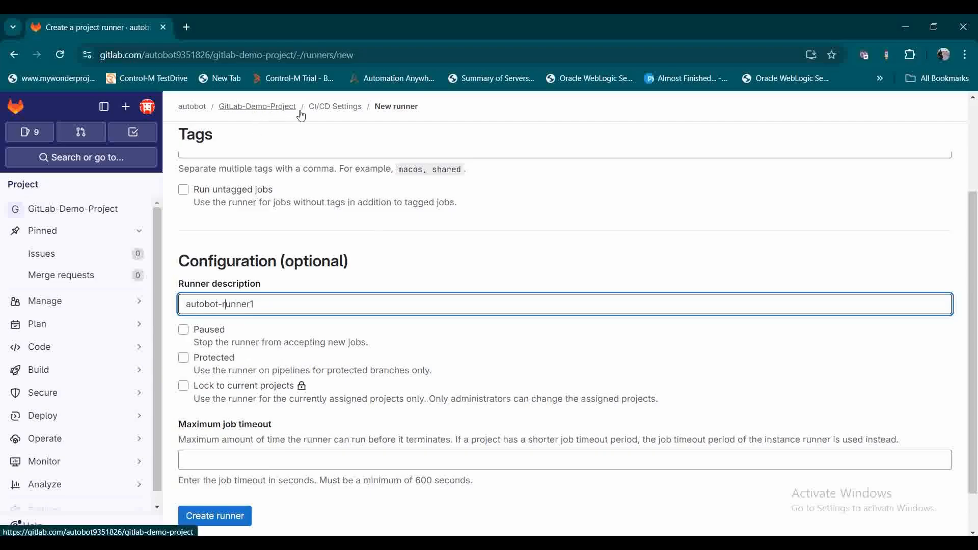
mouse_move(269, 297)
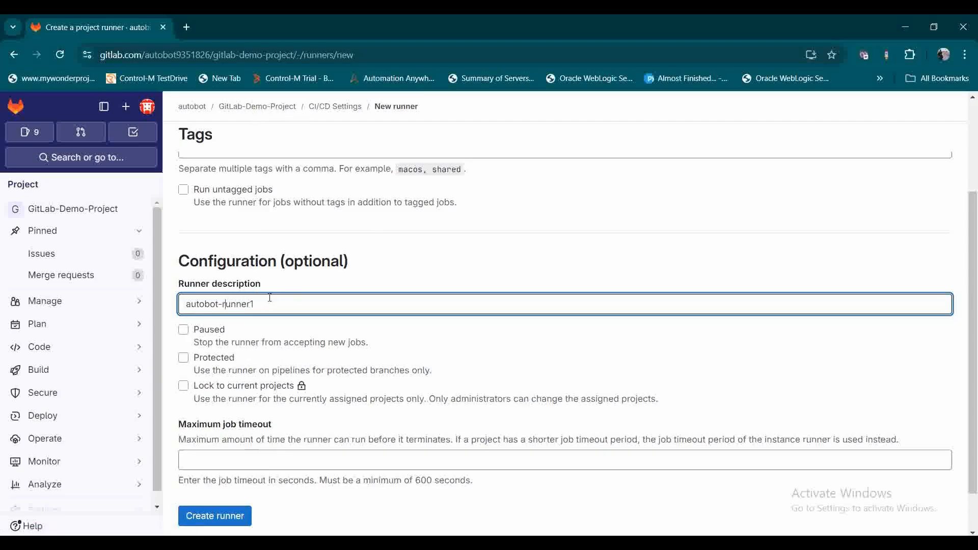
mouse_move(252, 116)
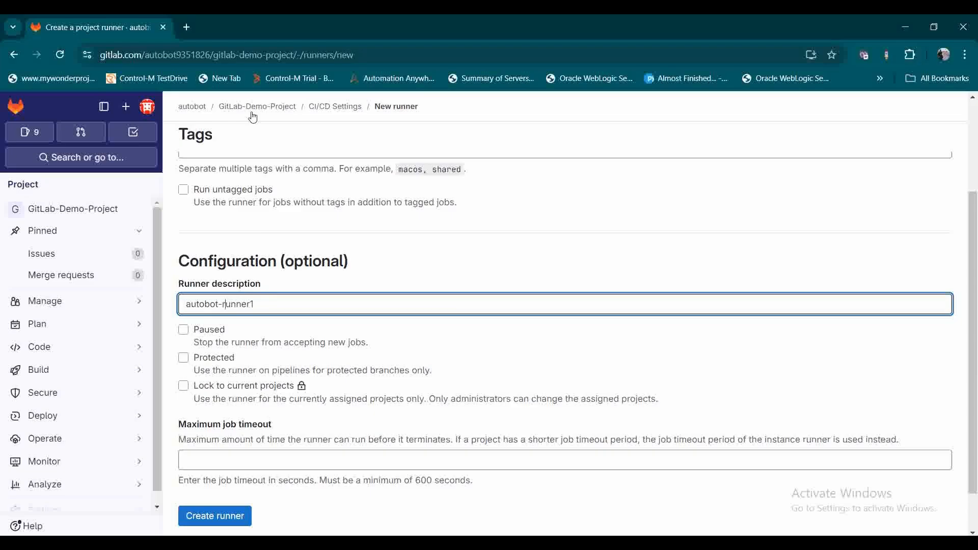
mouse_move(261, 135)
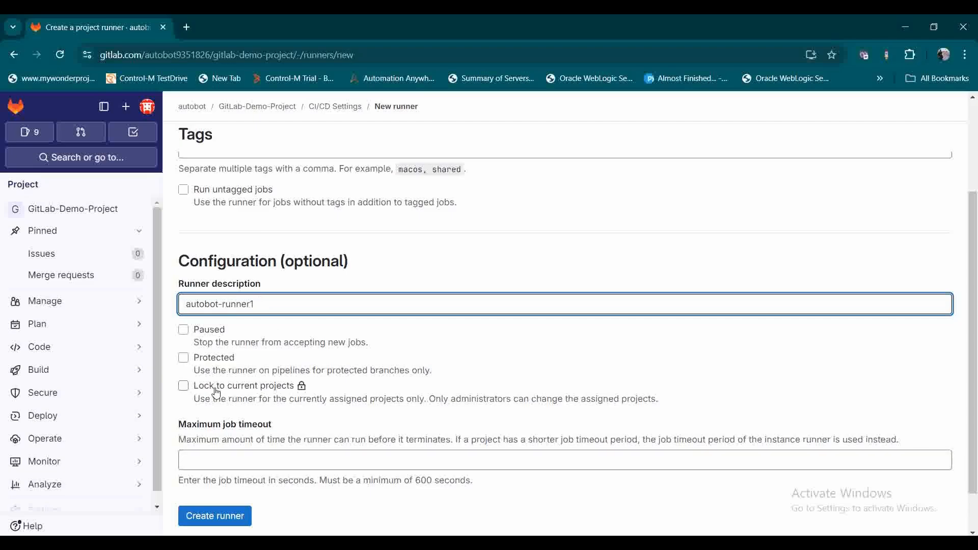
mouse_move(255, 392)
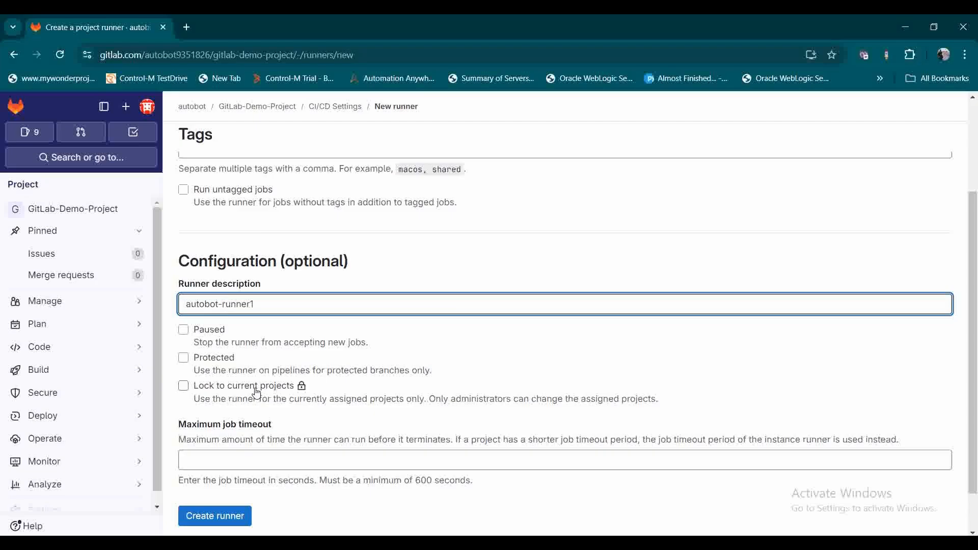
mouse_move(241, 391)
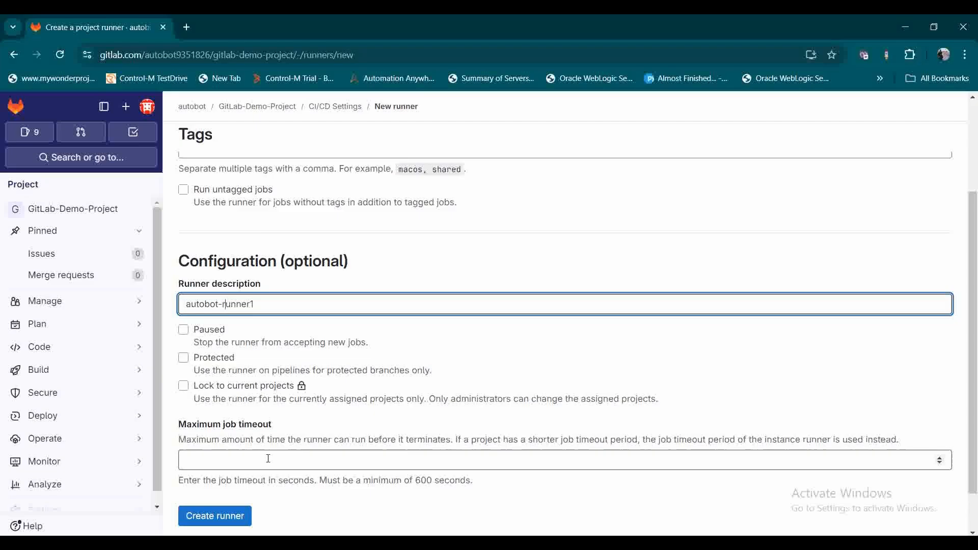
scroll("down", 3)
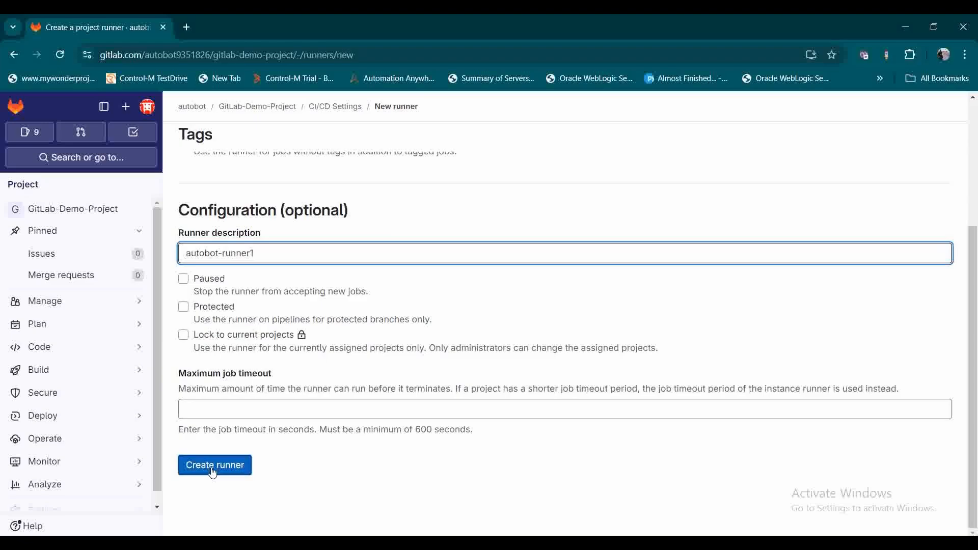
Create the autobot-runner1 runner and show its Windows register command with authentication token
left_click(214, 465)
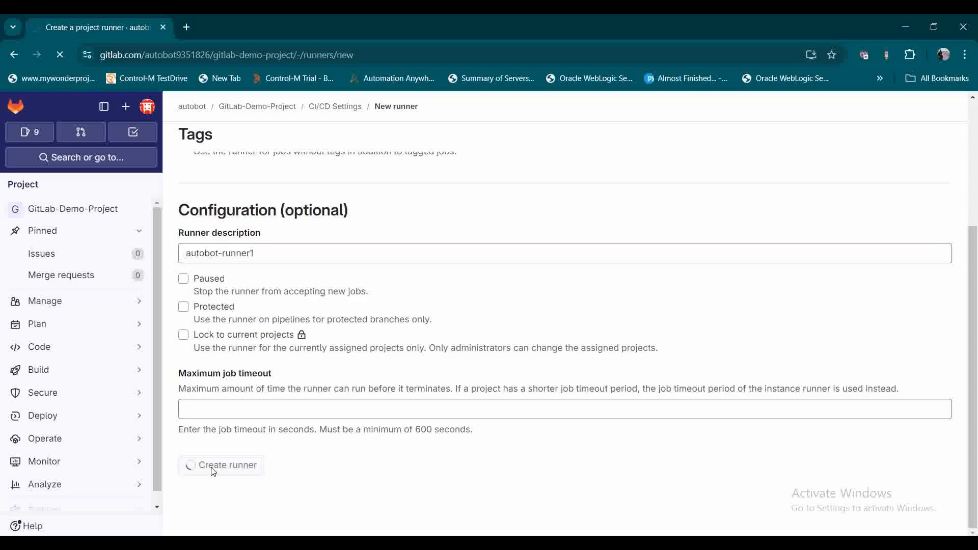
left_click(220, 465)
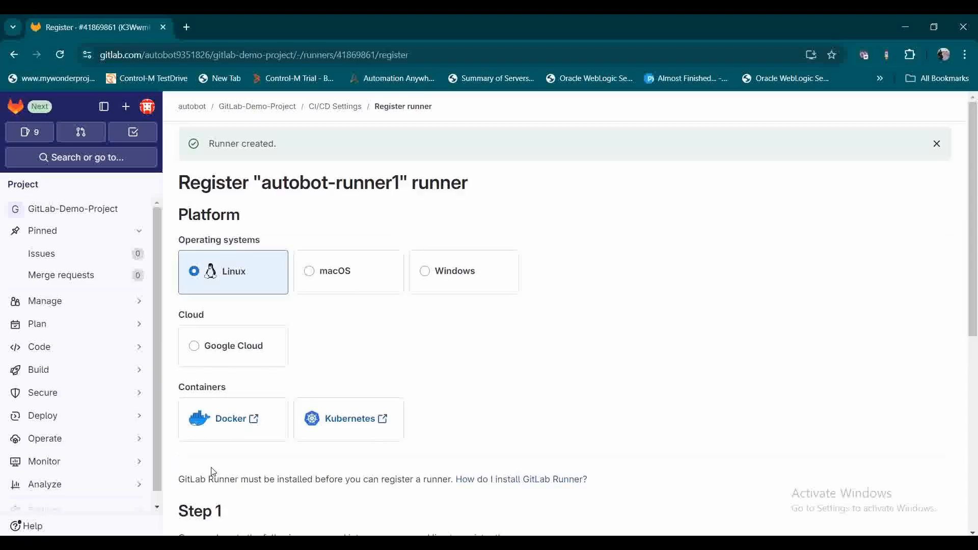
mouse_move(453, 358)
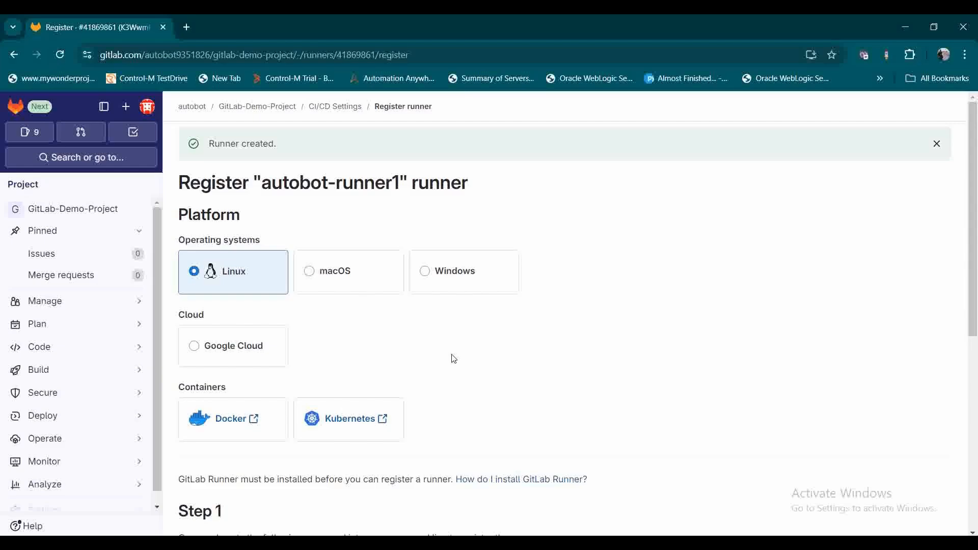
mouse_move(423, 274)
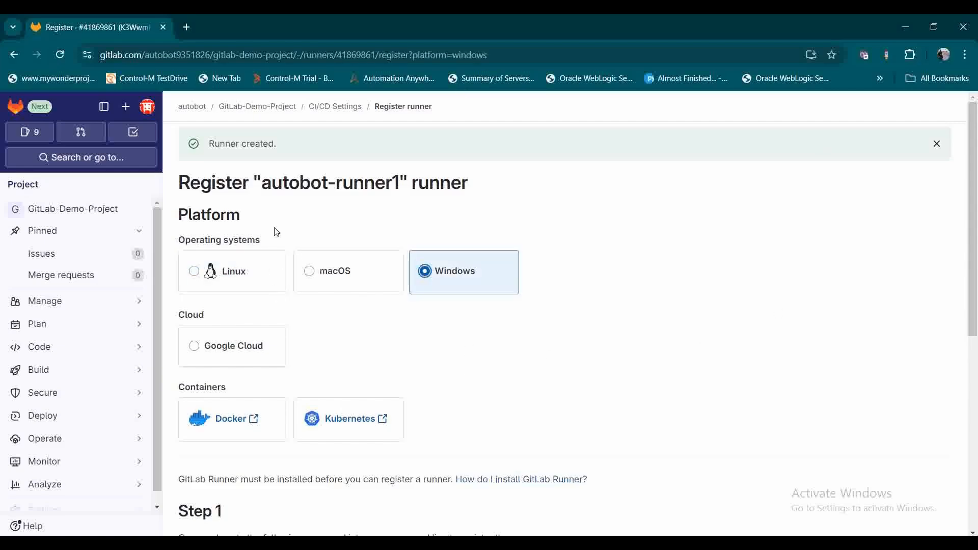
mouse_move(329, 277)
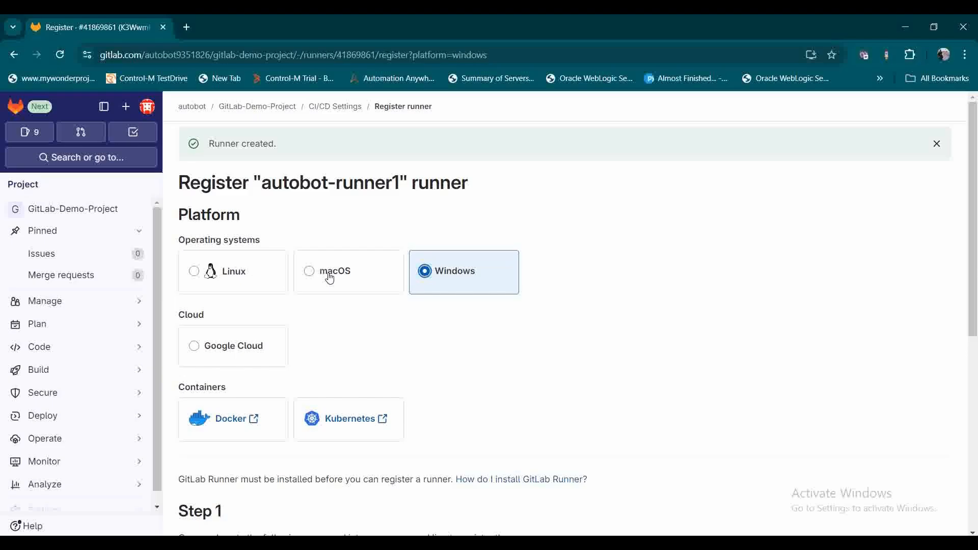
mouse_move(365, 352)
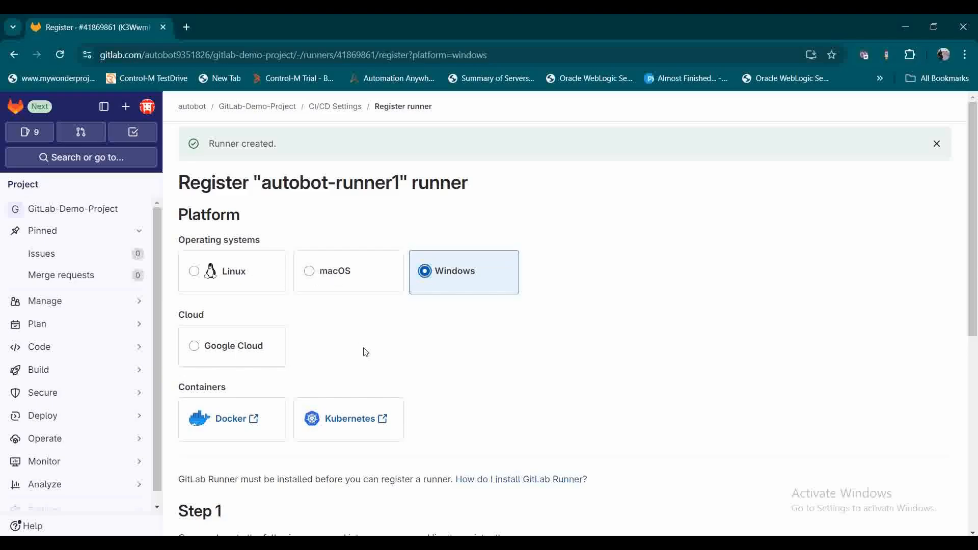
scroll("down", 3)
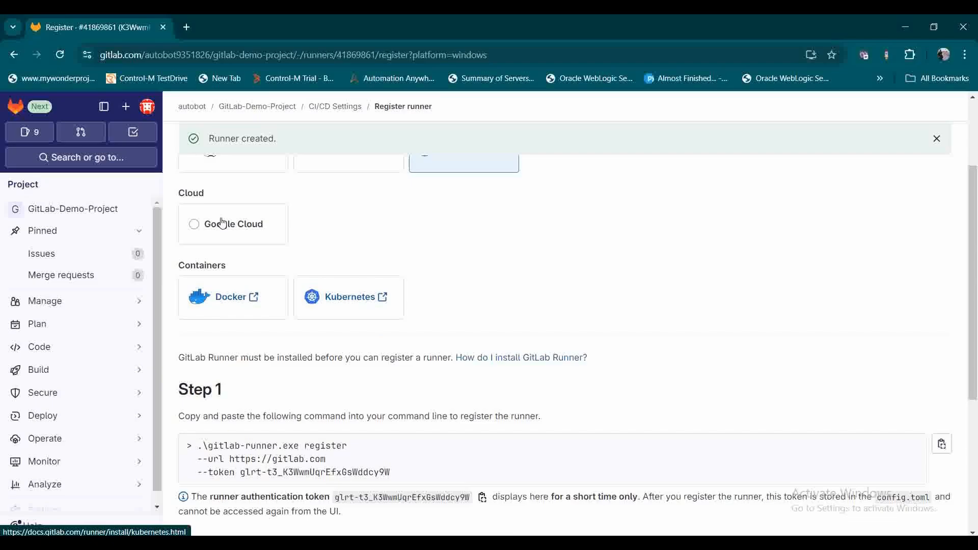
mouse_move(195, 234)
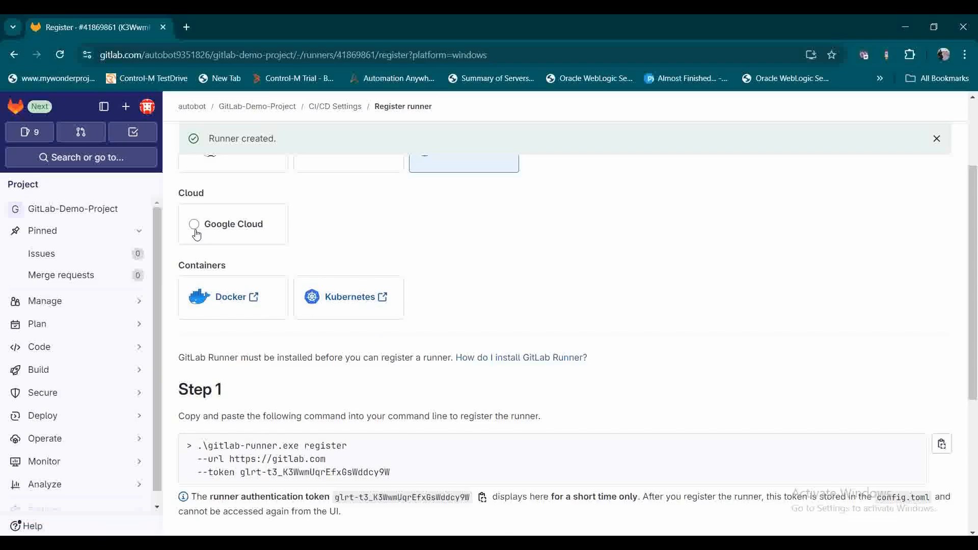
scroll("down", 3)
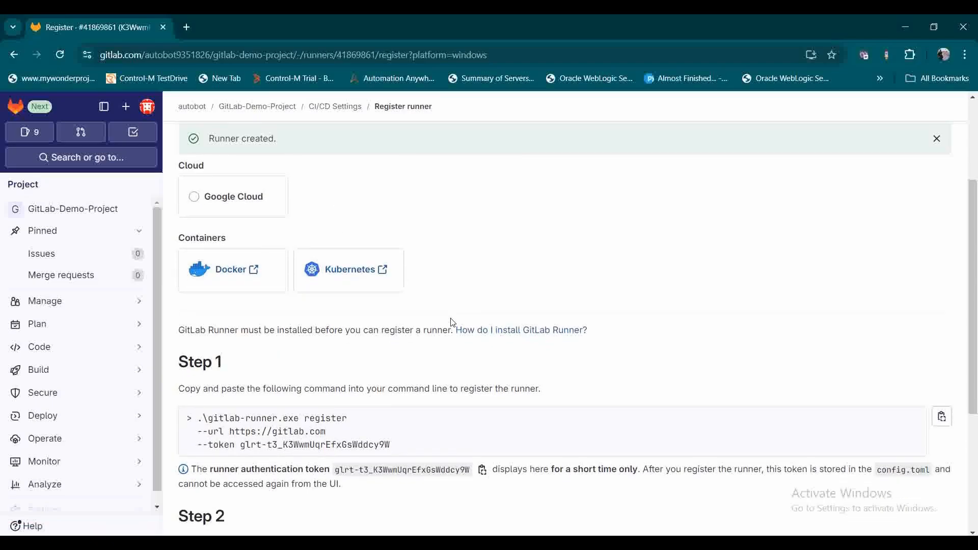
scroll("down", 3)
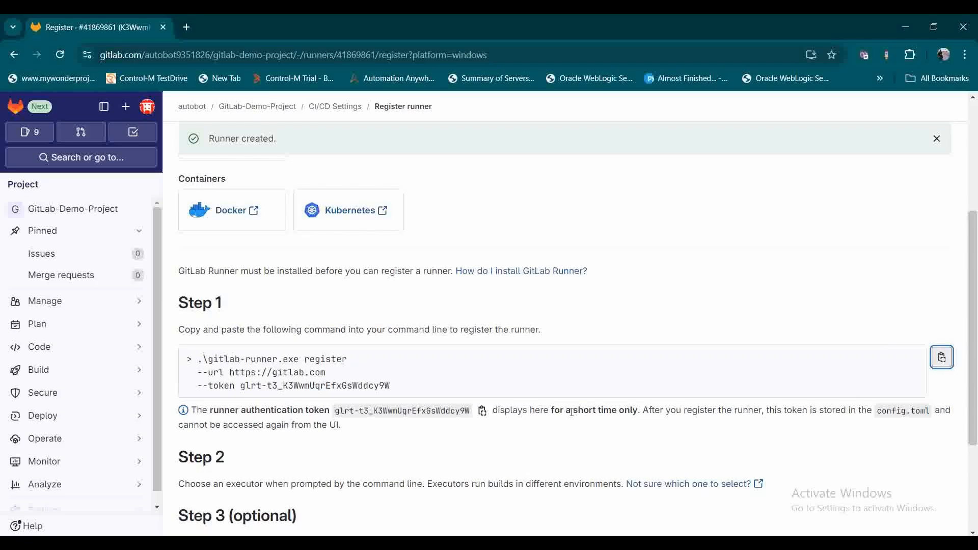
mouse_move(378, 291)
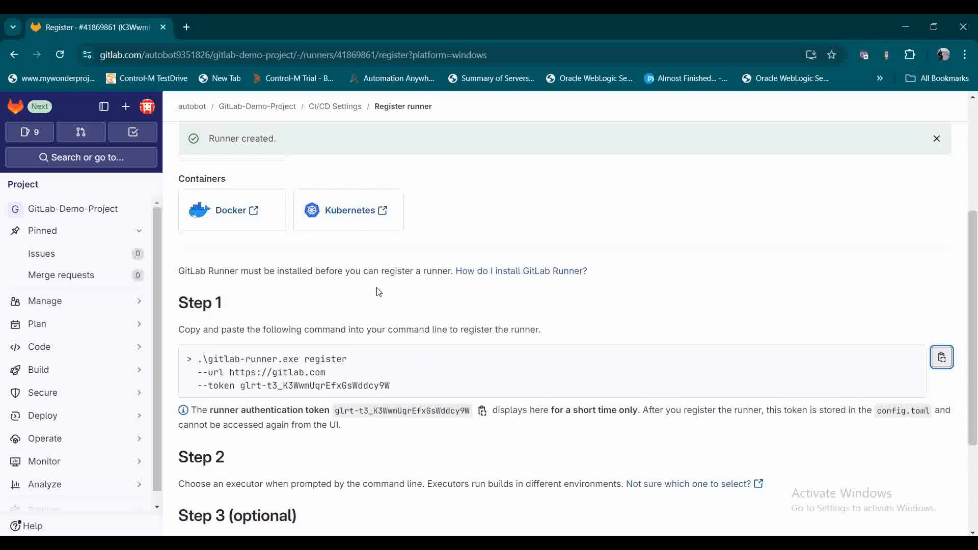
scroll("up", 3)
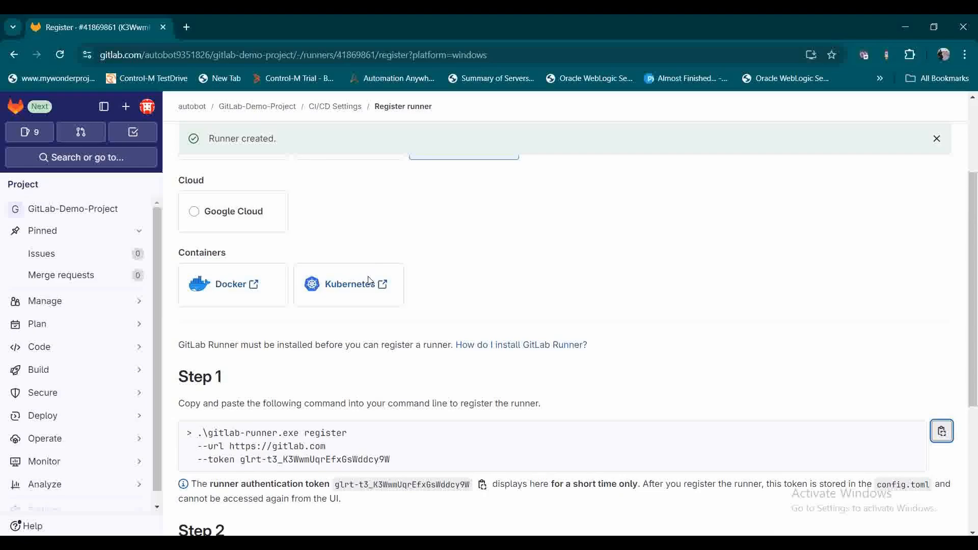
scroll("down", 3)
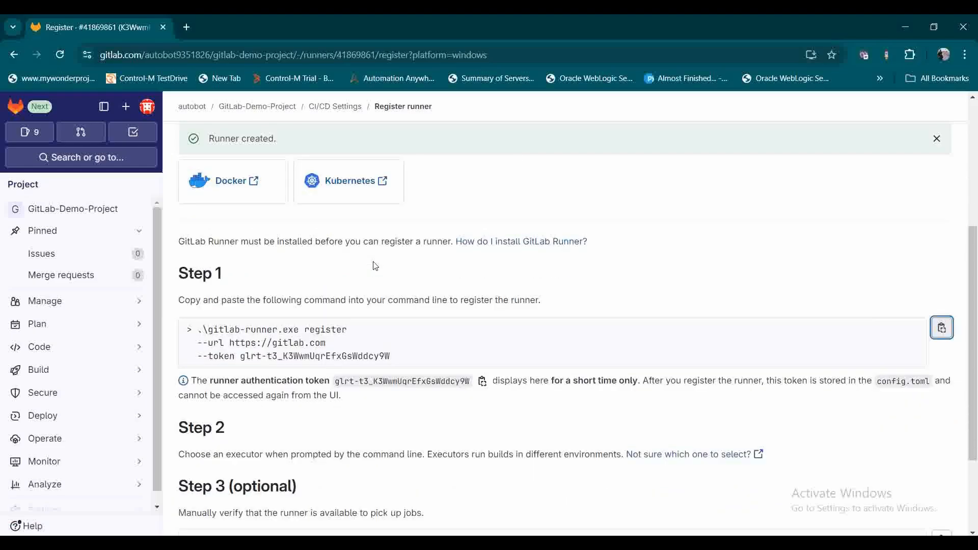
mouse_move(941, 327)
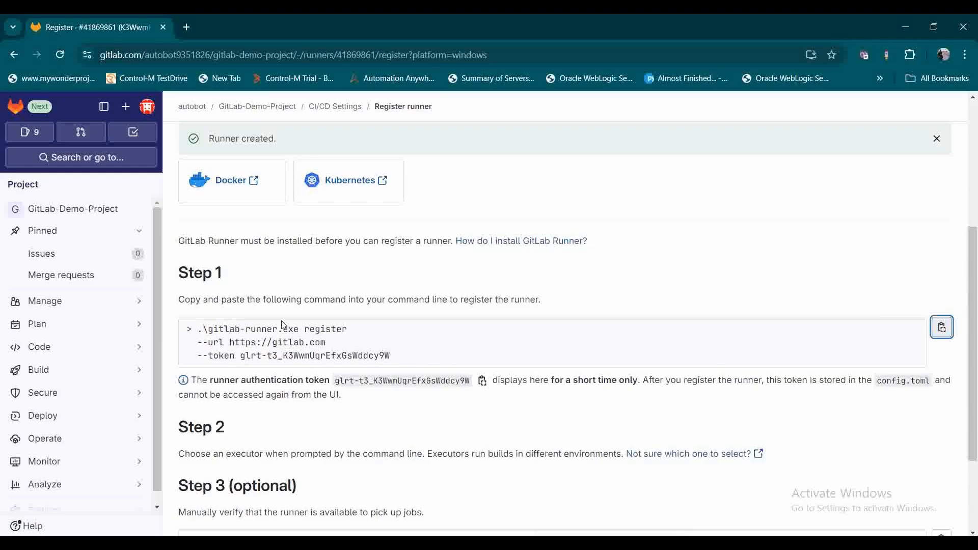
mouse_move(233, 333)
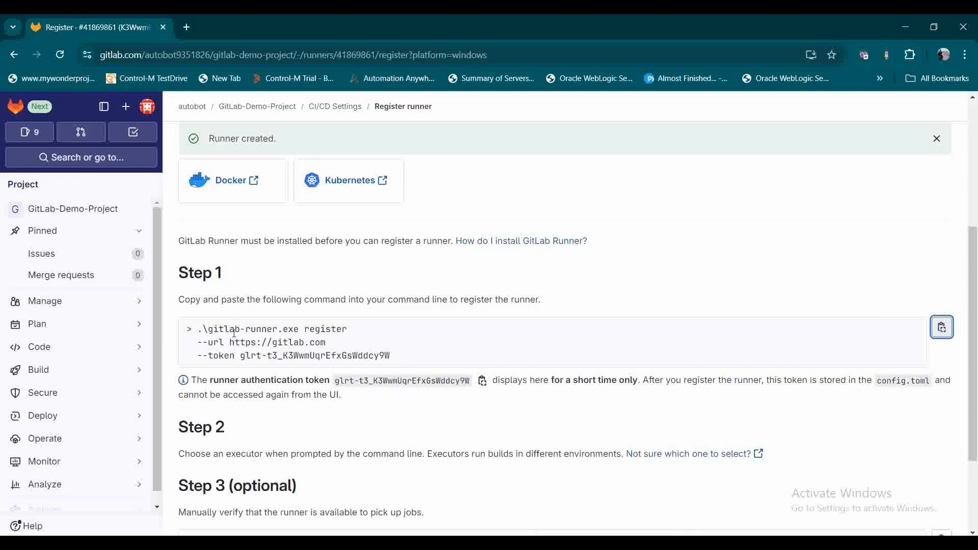
mouse_move(341, 331)
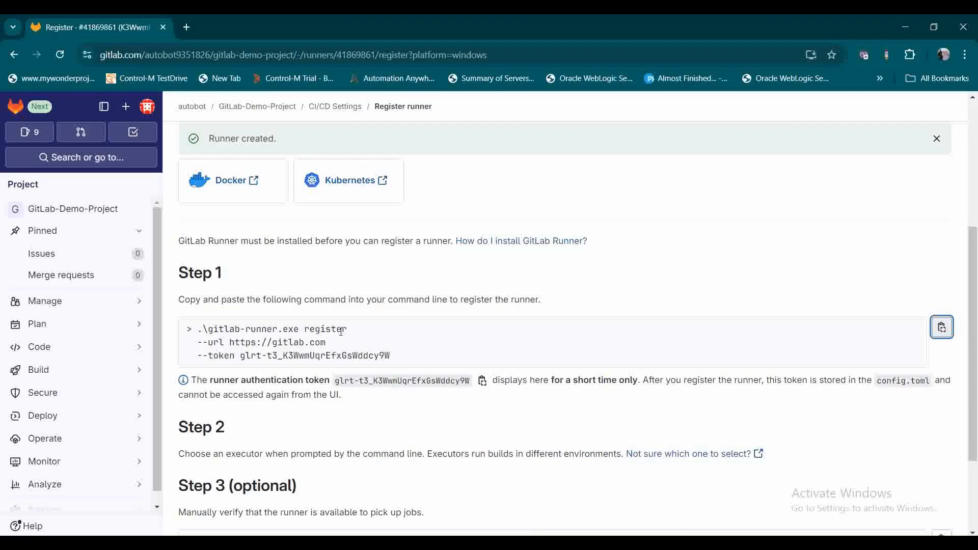
mouse_move(336, 351)
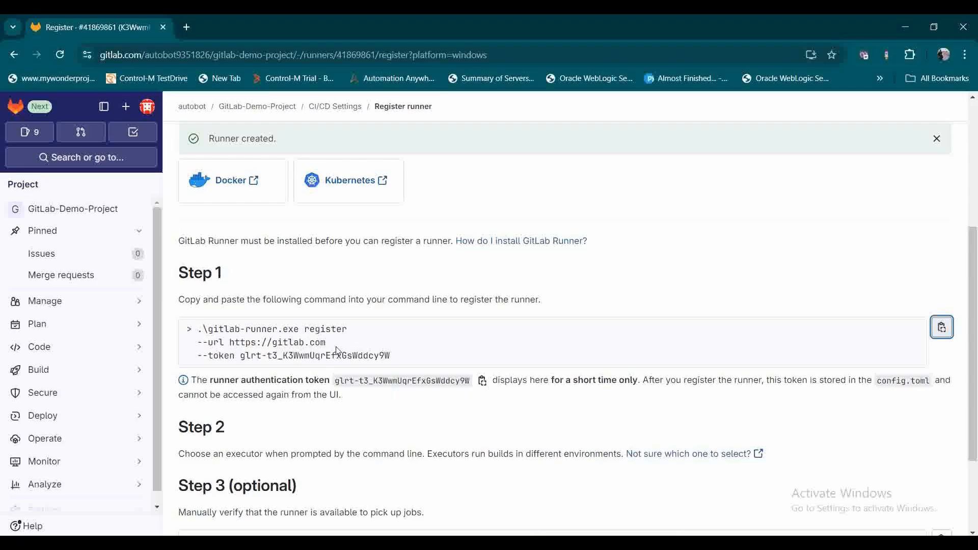
mouse_move(392, 373)
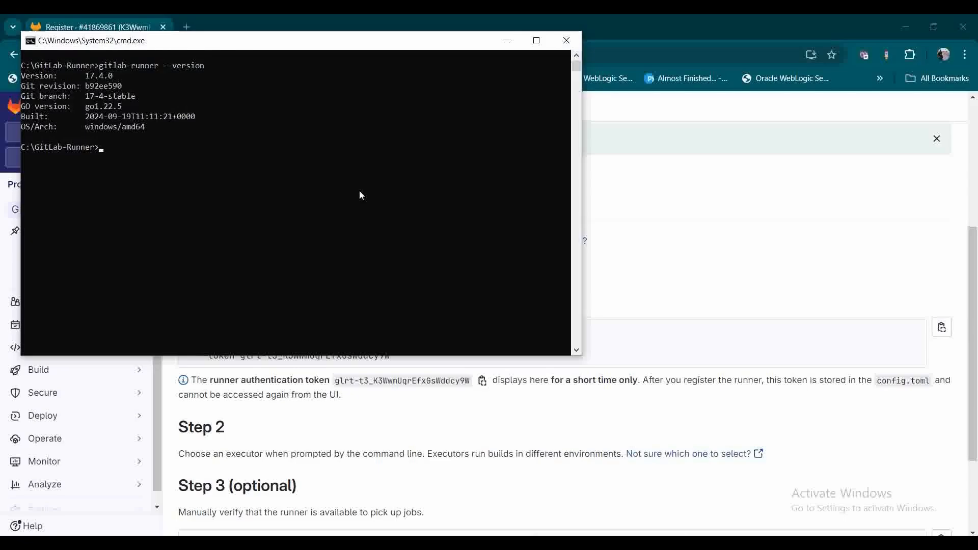
Register the runner against gitlab.com as autobot-runner with docker executor and docker:stable image
type(".\\gitlab-runner.exe register  --url https://gitlab.com  --token glrt-t3_K3WwmUqrEfxGsWddcy9W")
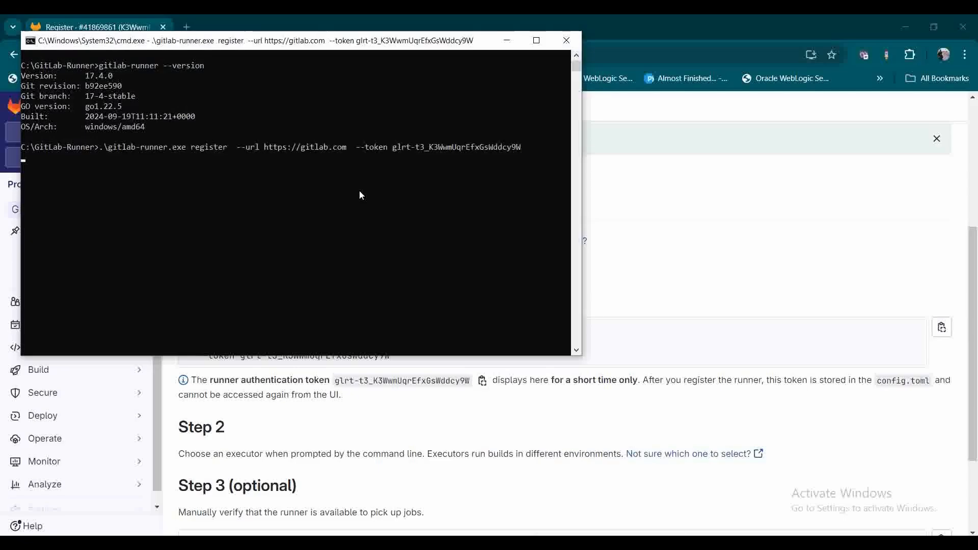
key("Return")
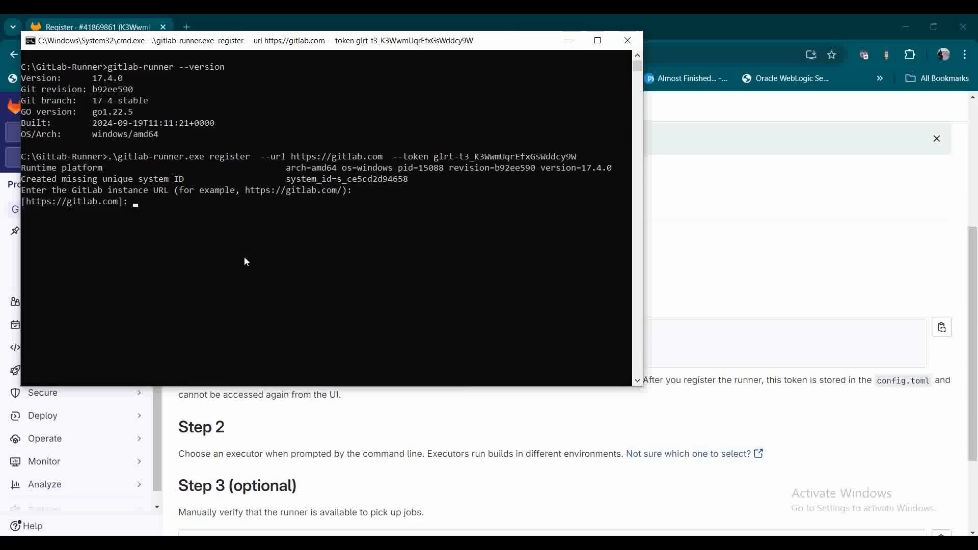
key("Return")
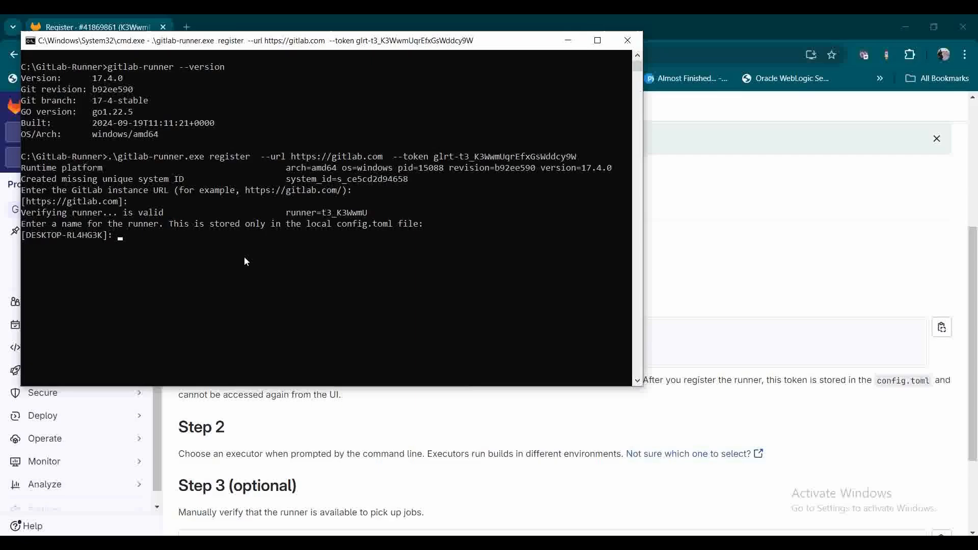
type("autobot")
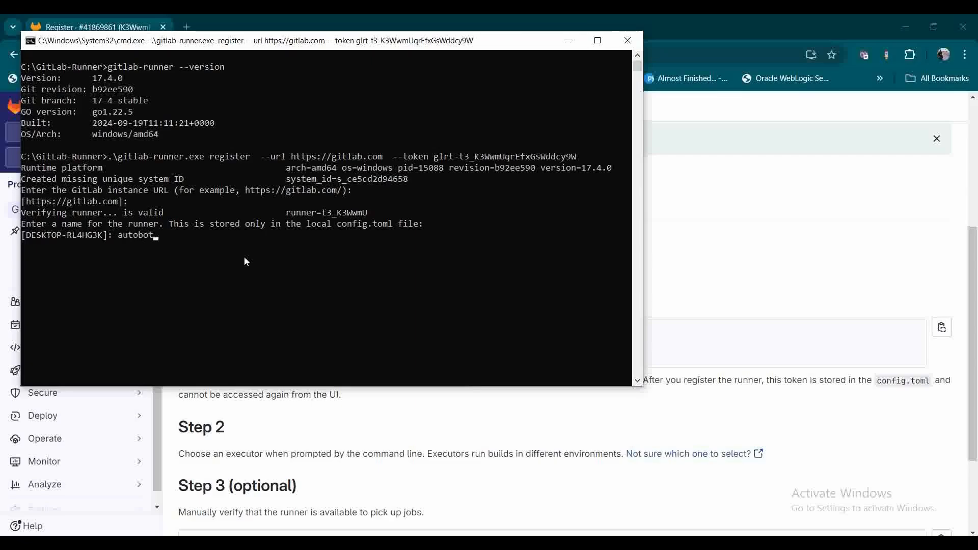
type("-sun")
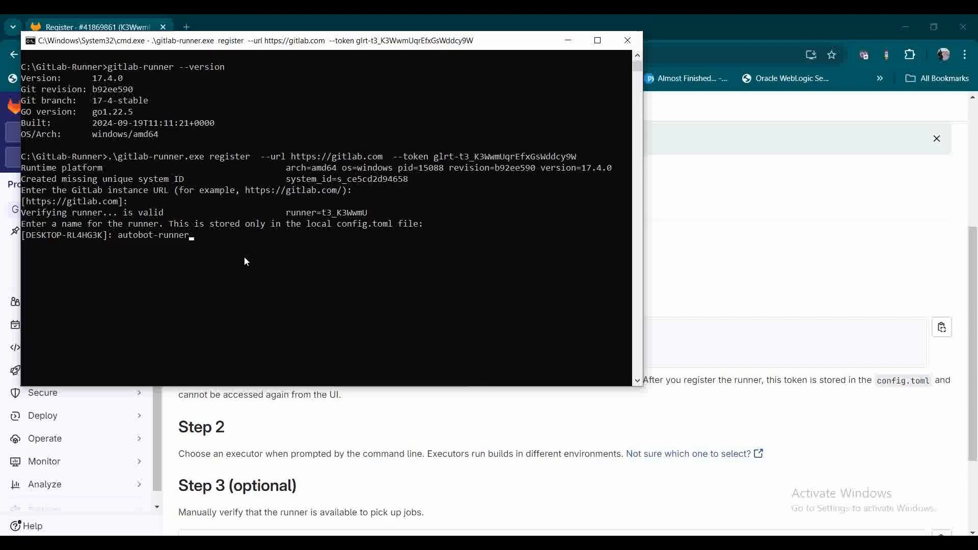
key("Return")
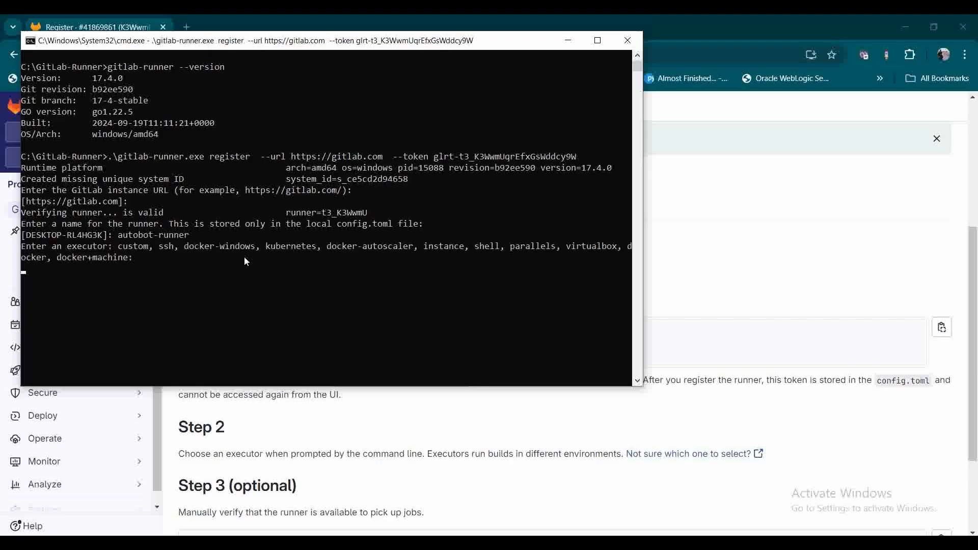
type("docker")
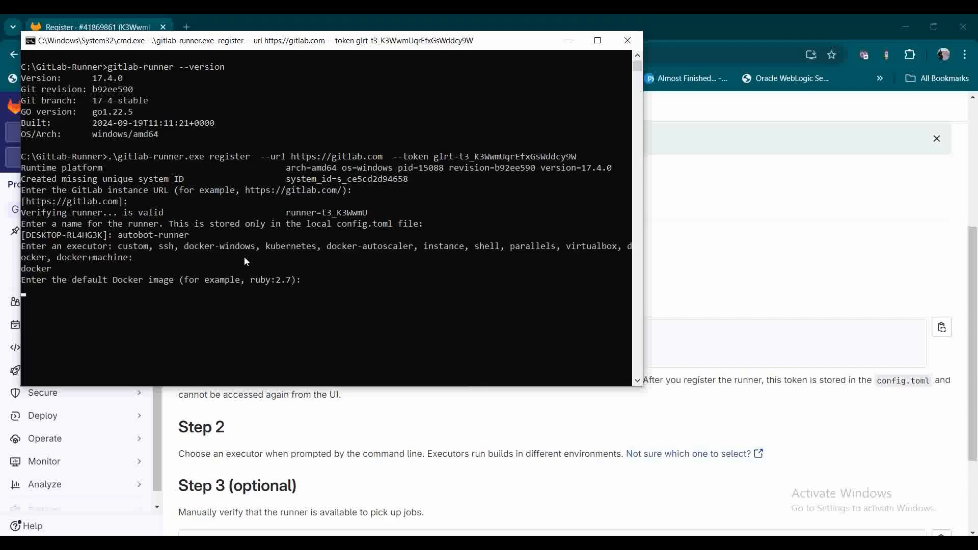
type("docker:stab")
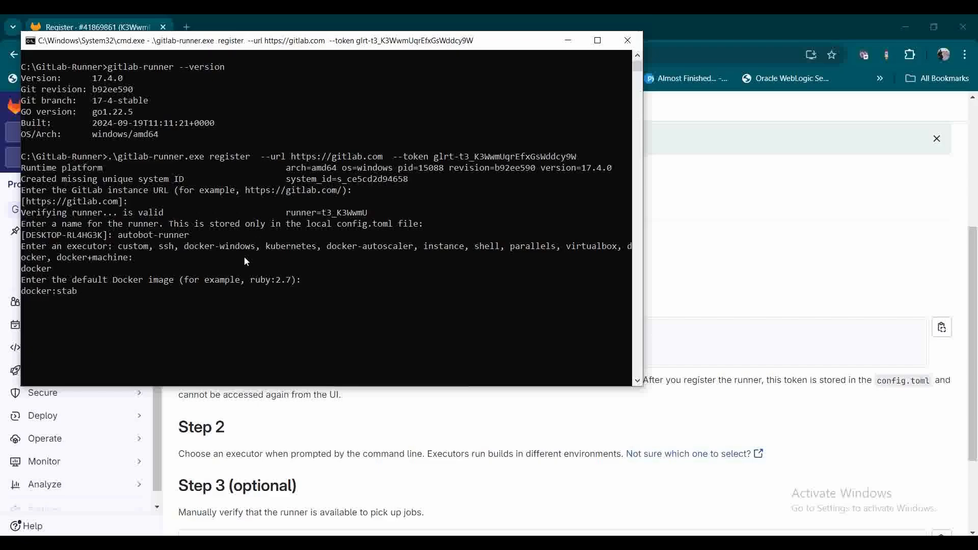
key("Return")
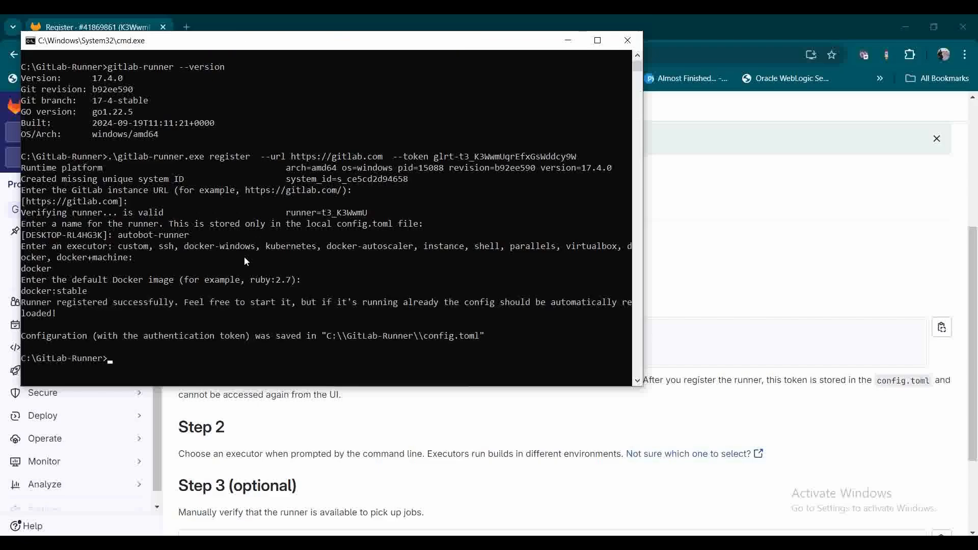
key("Return")
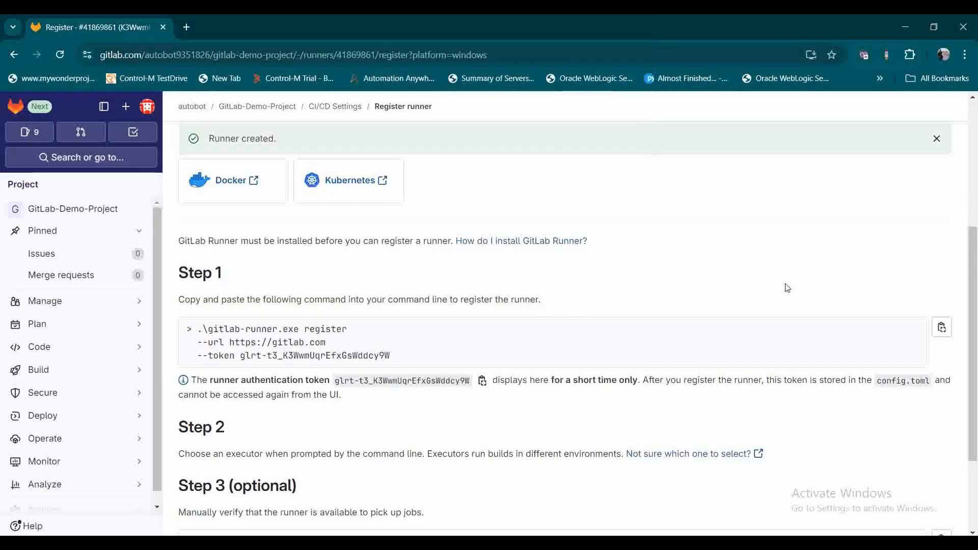
Start the runner with .\gitlab-runner.exe run so GitLab reports it online
scroll("down", 3)
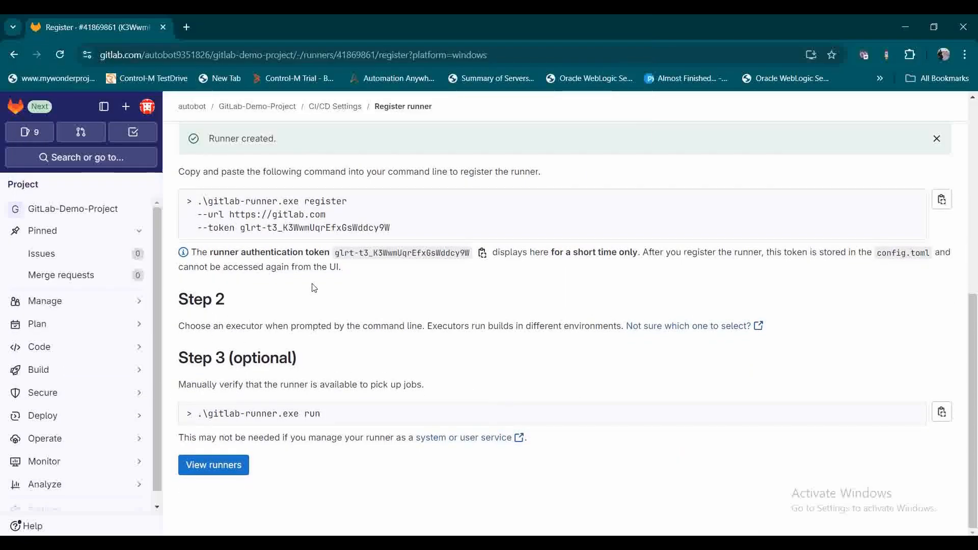
mouse_move(390, 294)
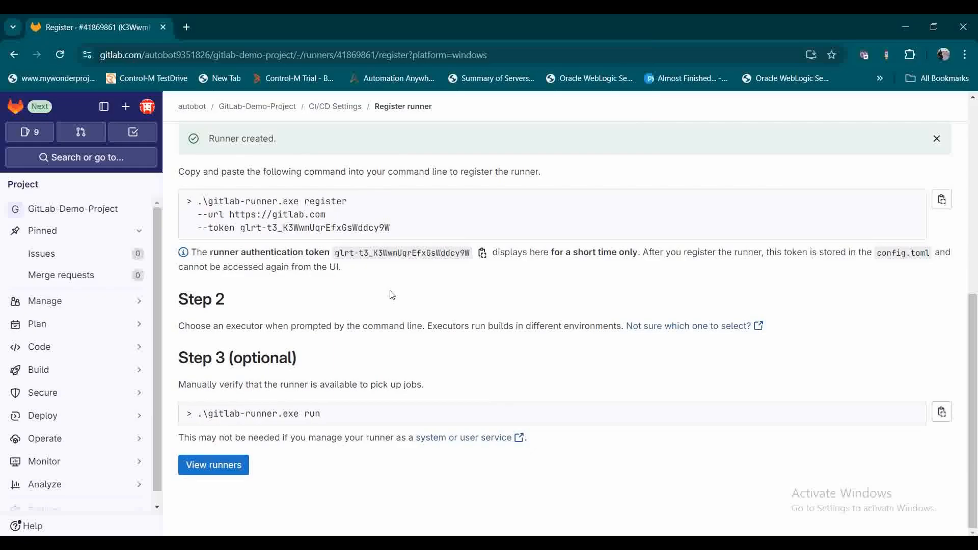
mouse_move(700, 436)
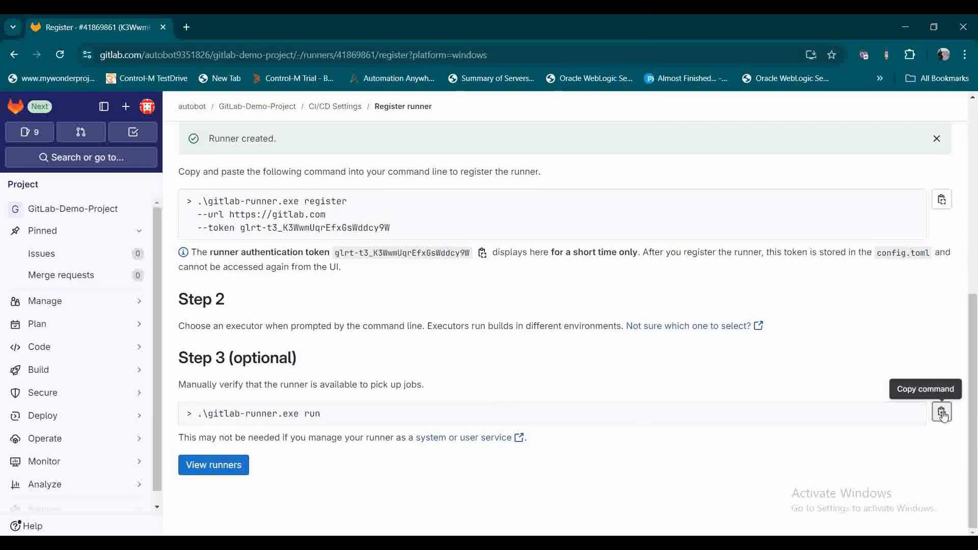
scroll("up", 3)
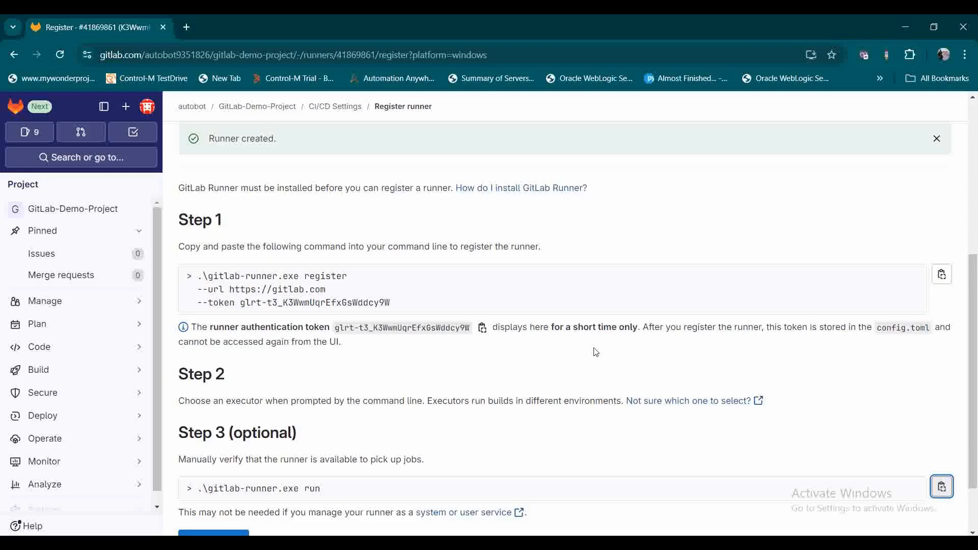
scroll("down", 3)
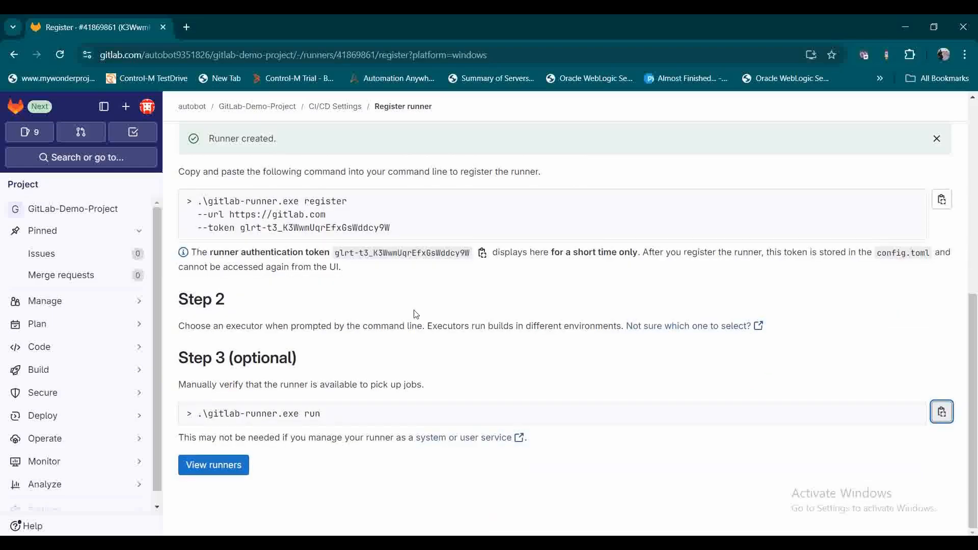
mouse_move(319, 394)
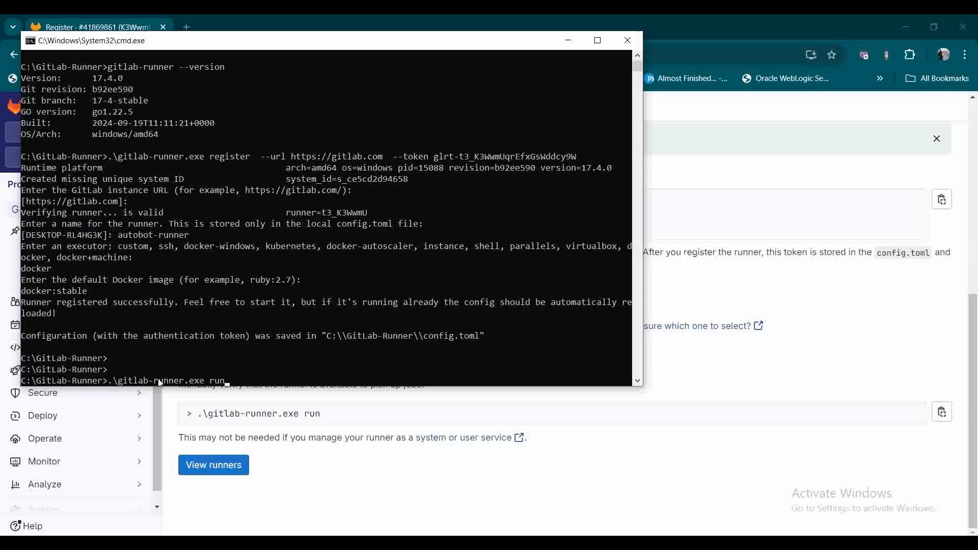
key("Return")
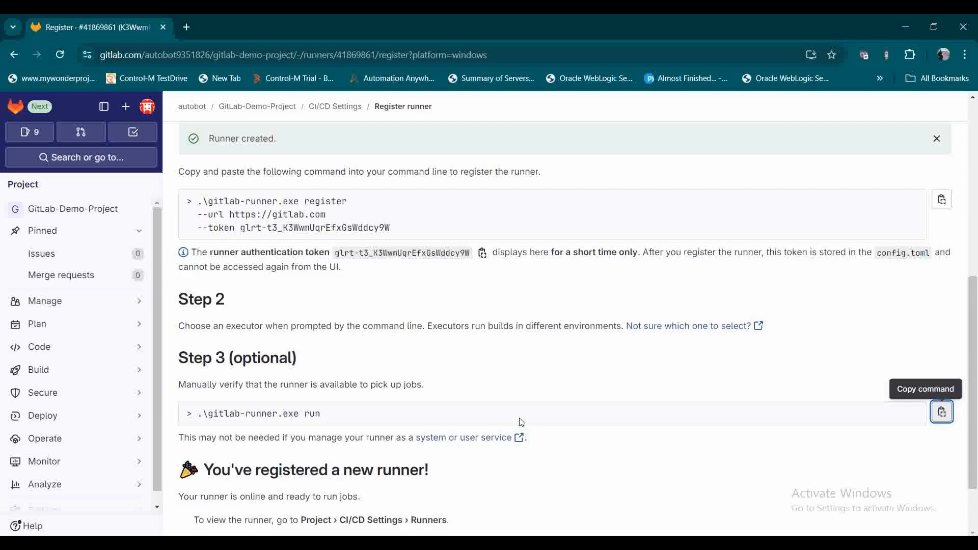
Review the 'You've registered a new runner!' confirmation and go to View runners
scroll("down", 3)
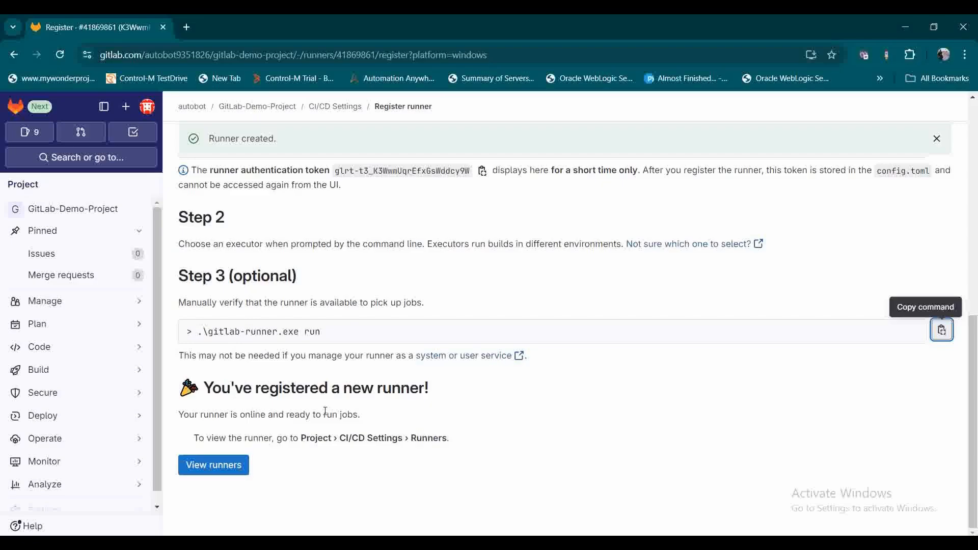
scroll("up", 3)
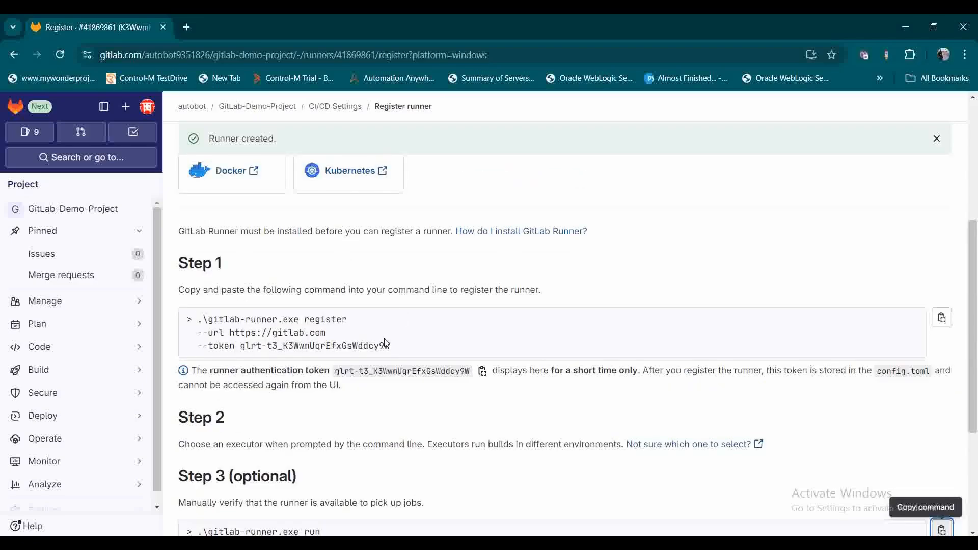
scroll("down", 3)
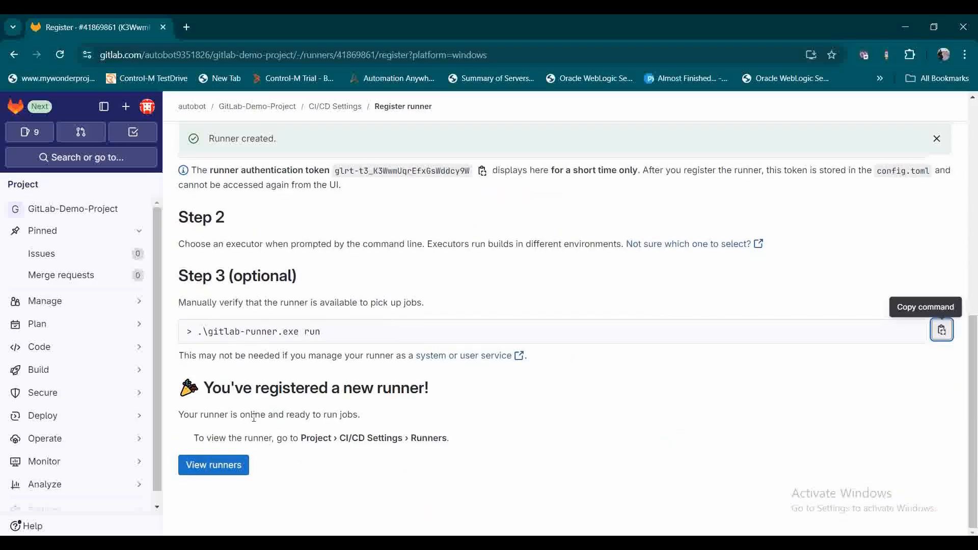
left_click(213, 465)
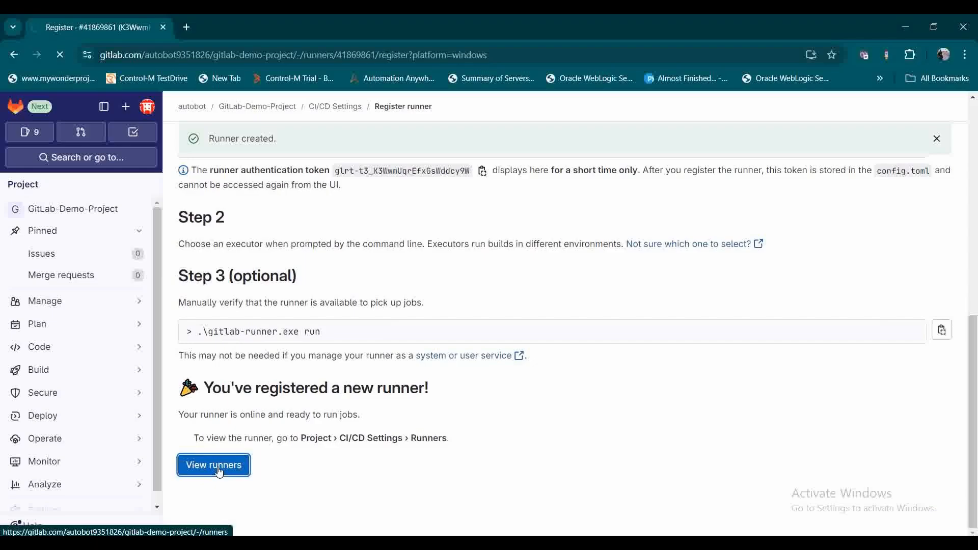
Find autobot-runner1 (#41869861) tagged demo under Assigned project runners in CI/CD settings
left_click(213, 465)
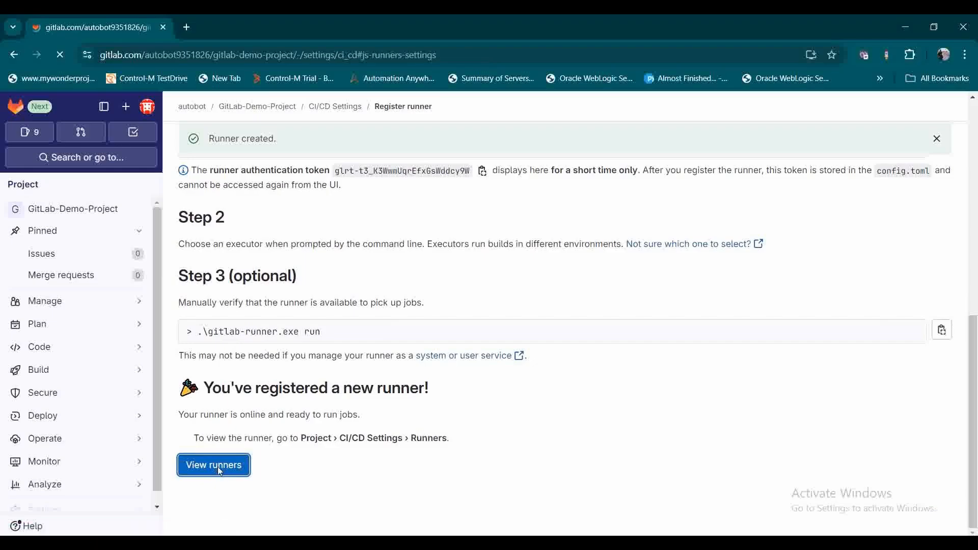
left_click(214, 465)
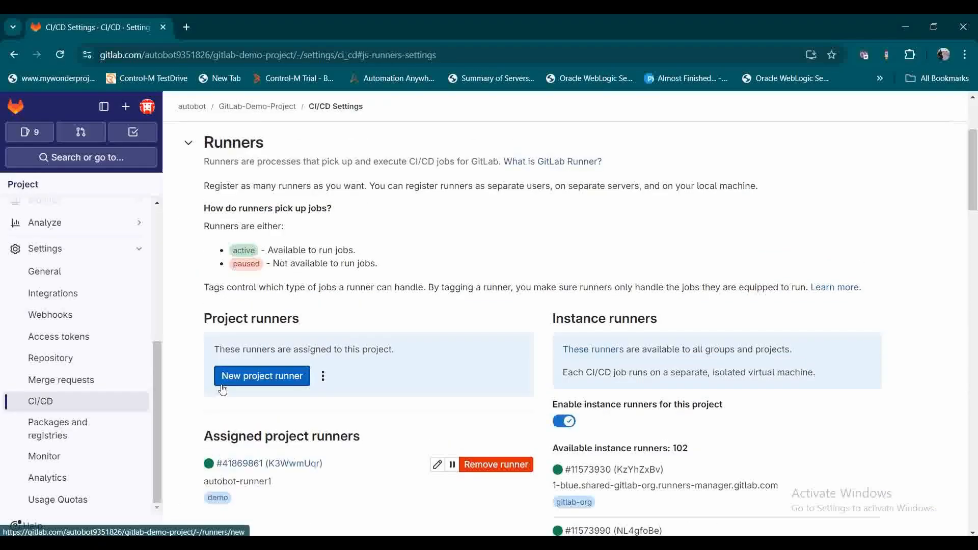
scroll("down", 3)
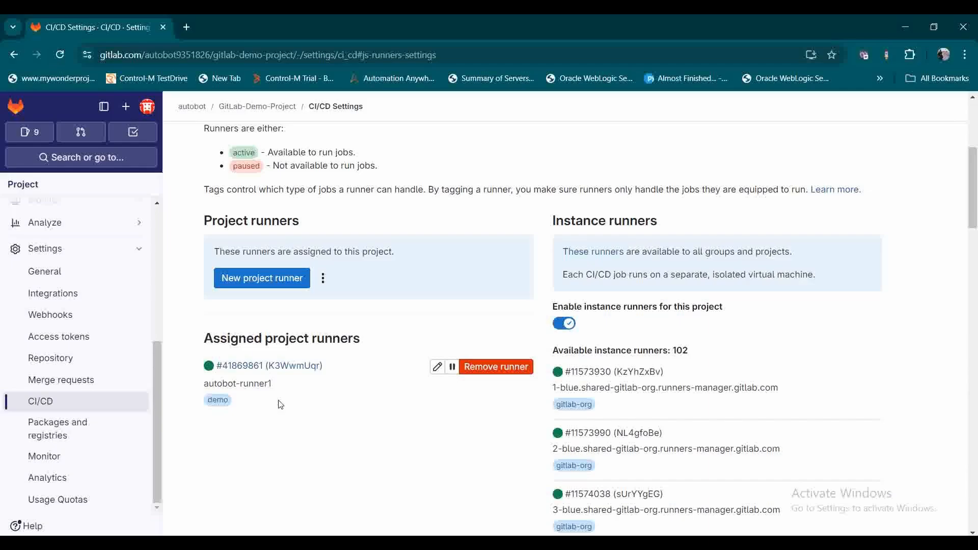